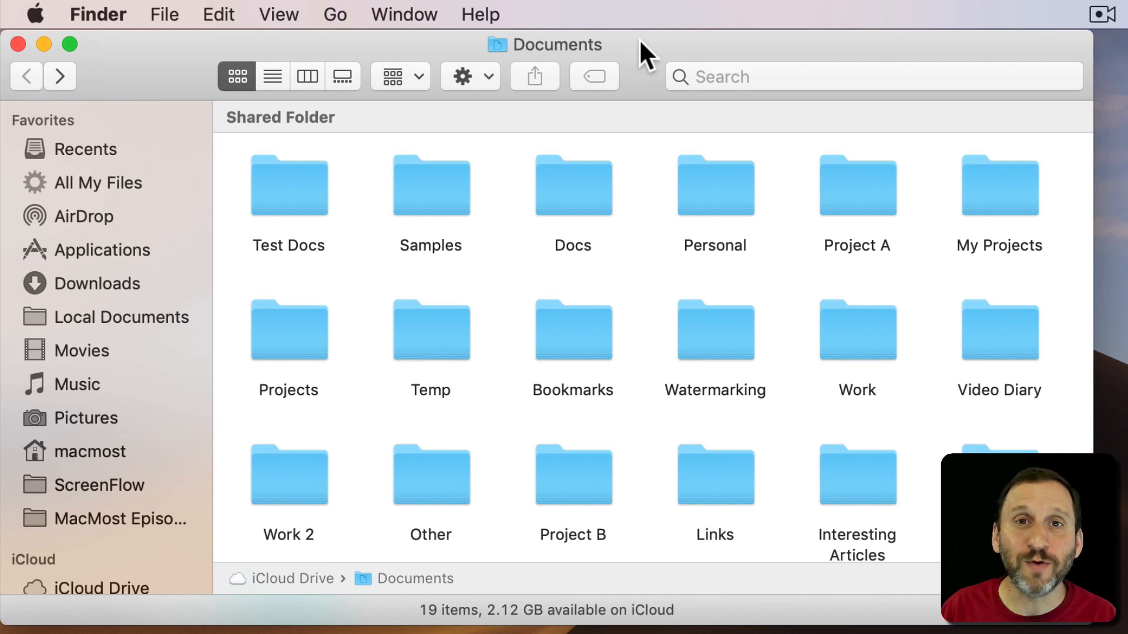
pyautogui.moveTo(566, 185)
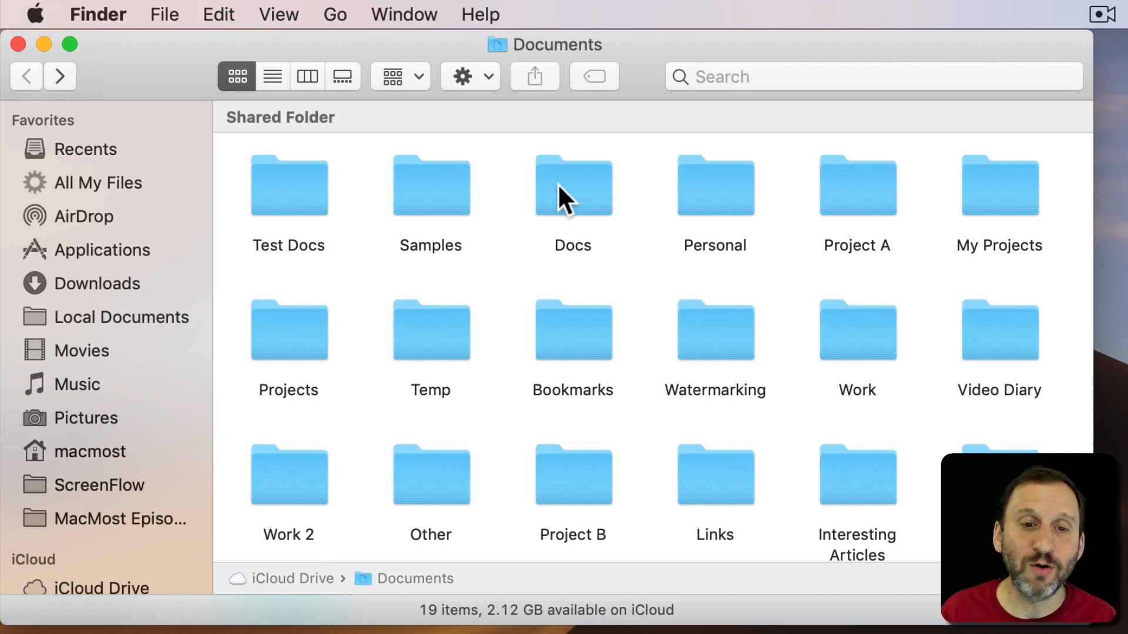
# Peek inside the Docs folder, go back to Documents, then open the Temp folder.
pyautogui.doubleClick(572, 185)
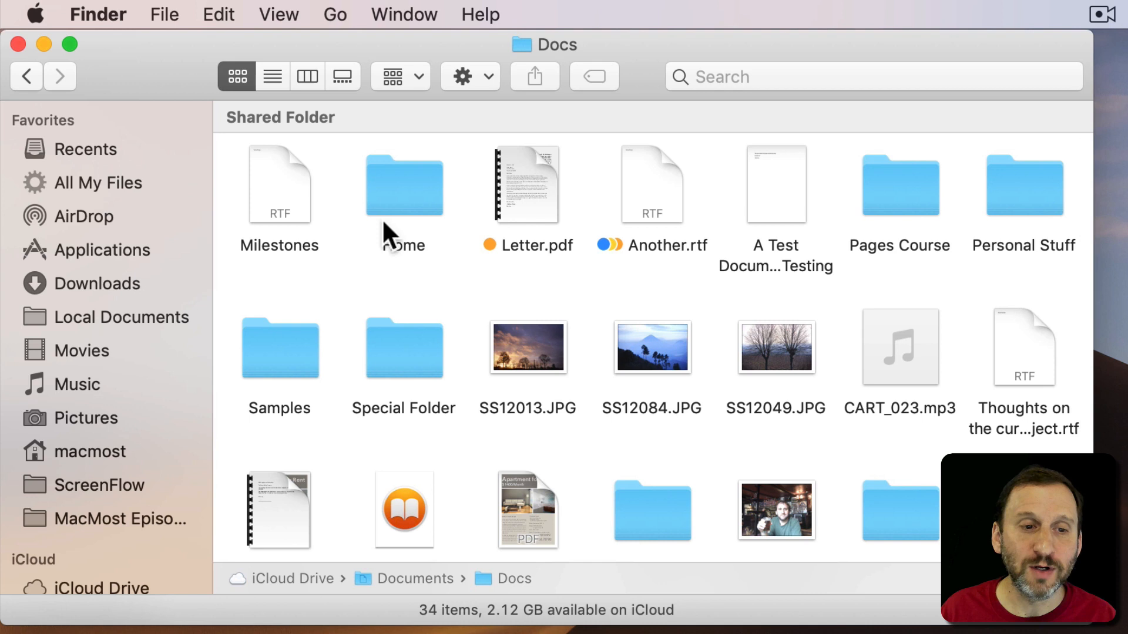
pyautogui.click(28, 78)
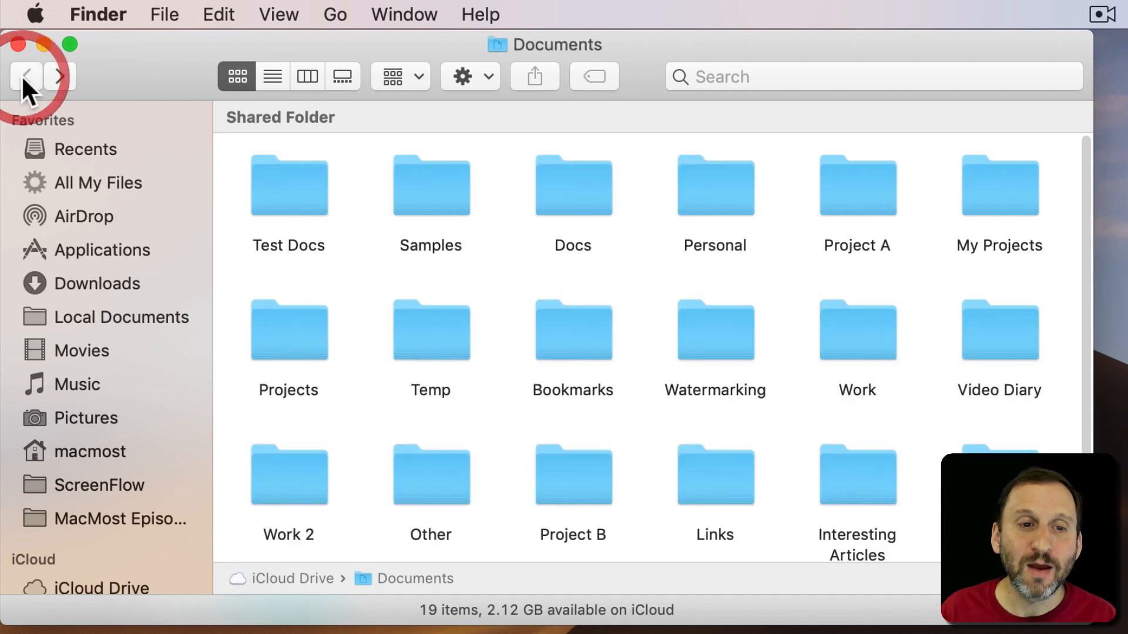
pyautogui.moveTo(448, 340)
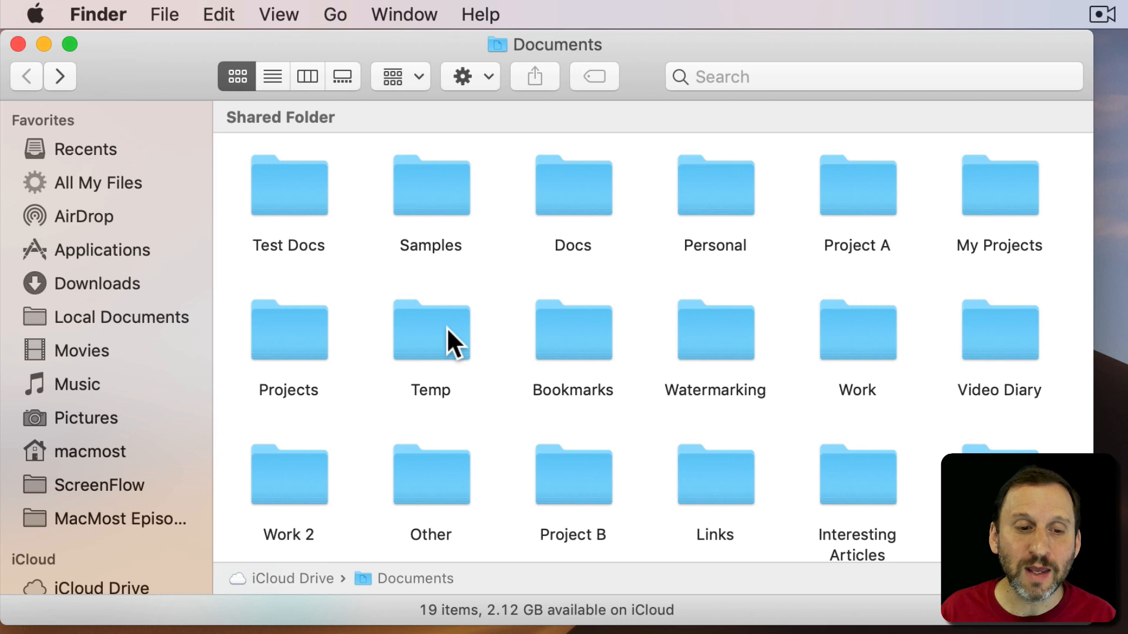
pyautogui.doubleClick(430, 338)
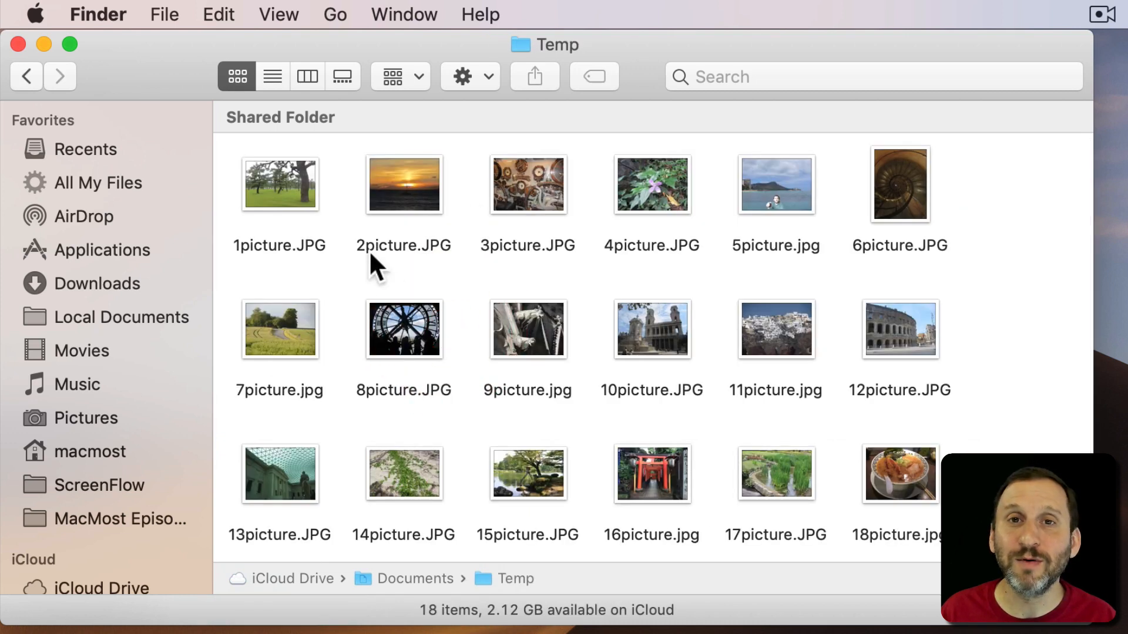
pyautogui.moveTo(474, 255)
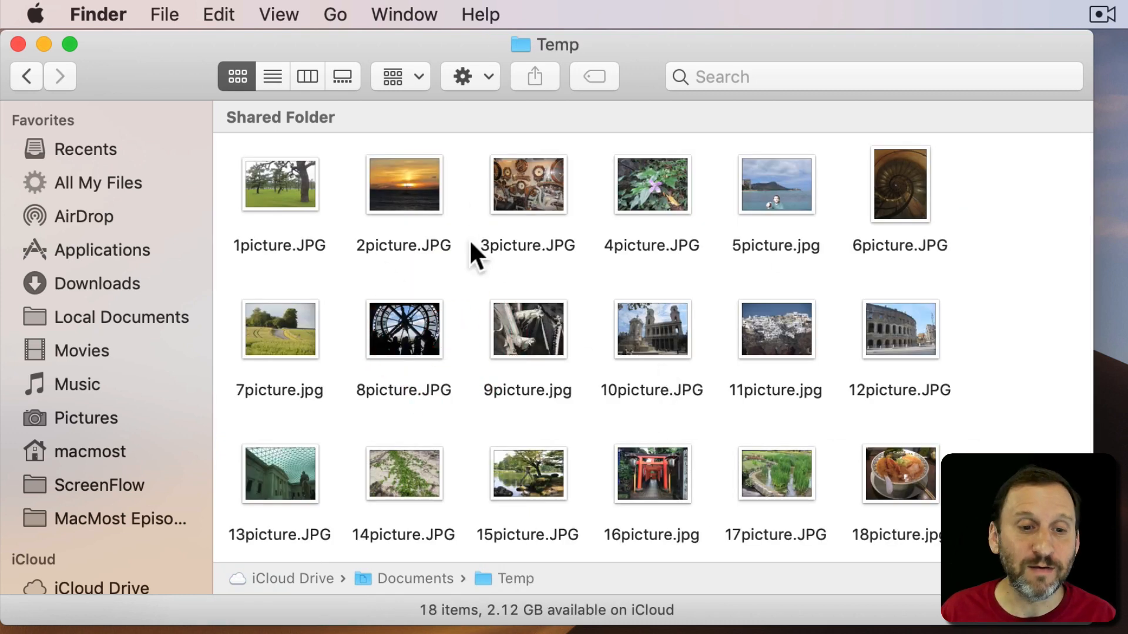
pyautogui.moveTo(744, 256)
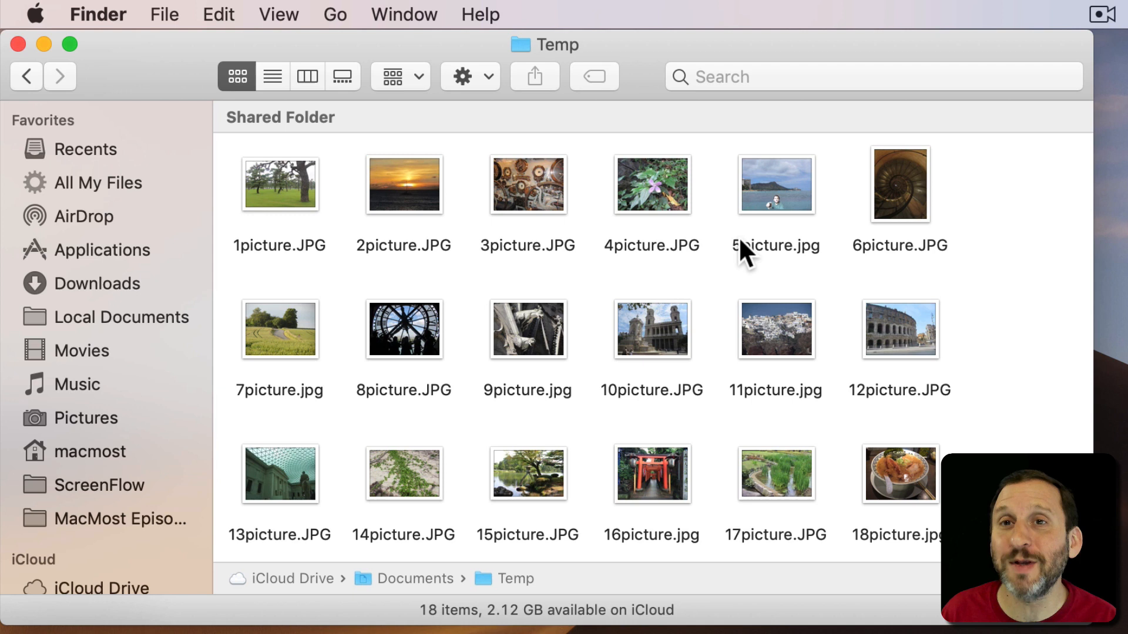
pyautogui.moveTo(586, 383)
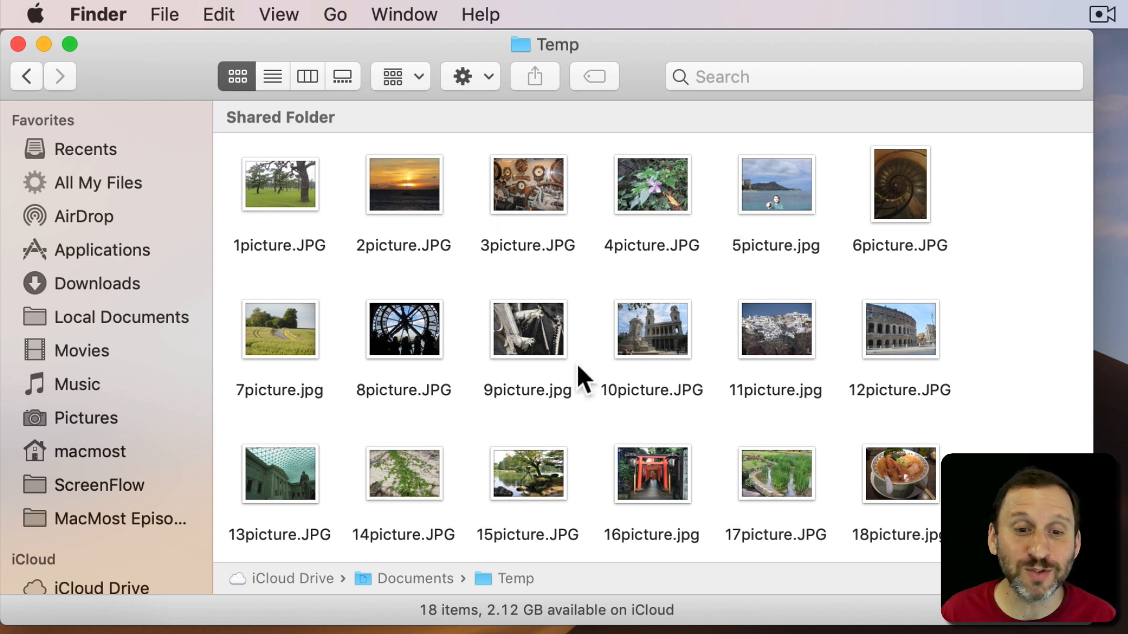
pyautogui.moveTo(619, 380)
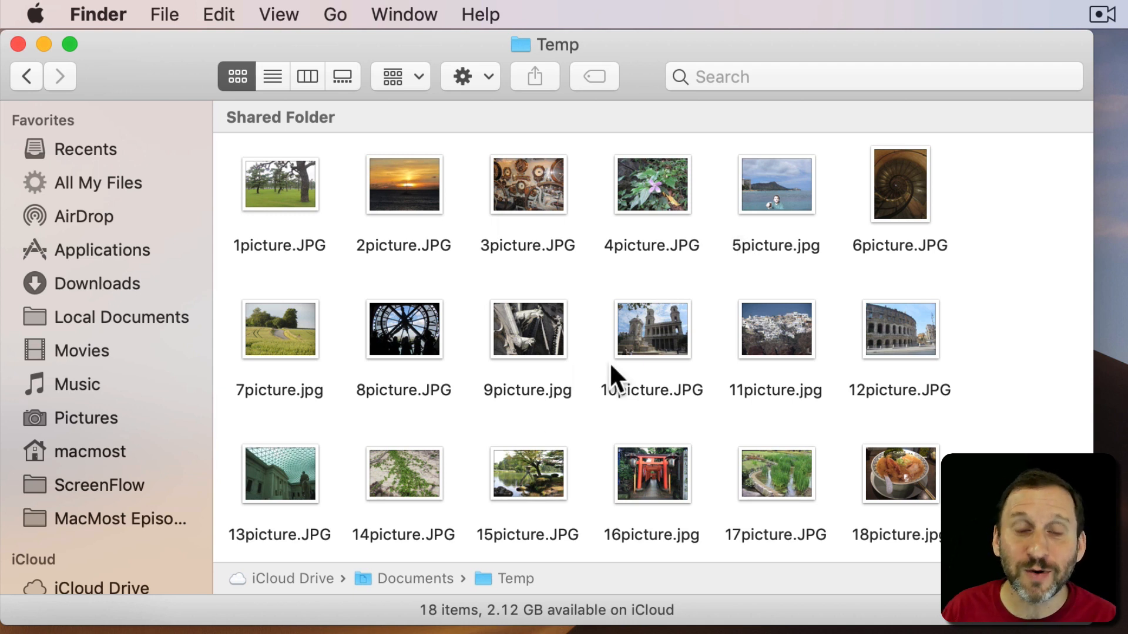
pyautogui.moveTo(771, 77)
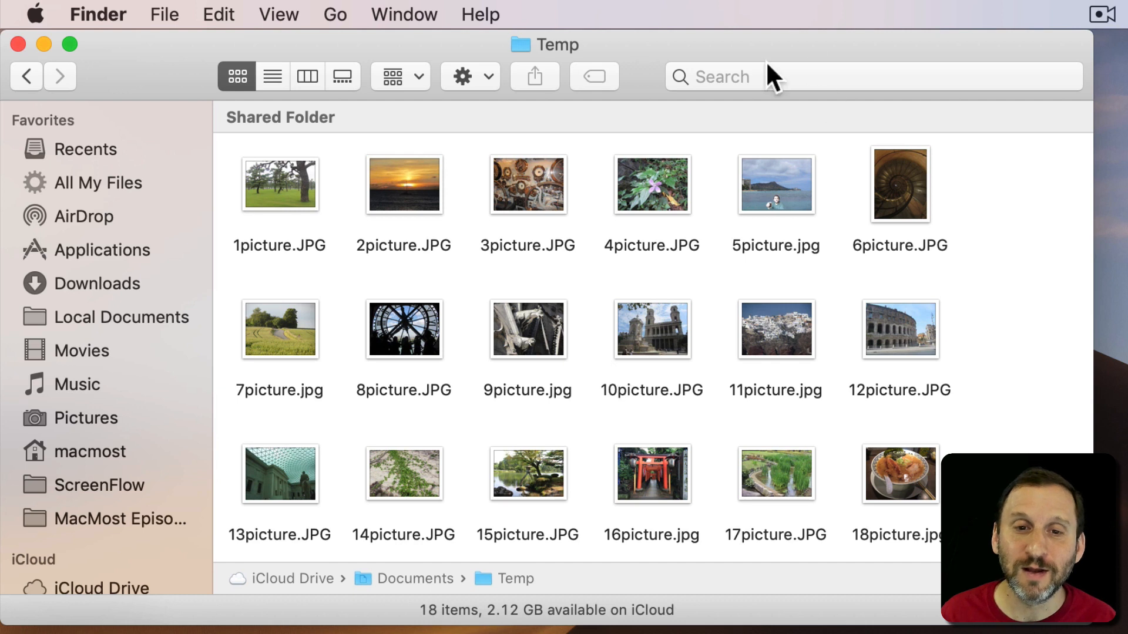
# Search for 'milestones' and widen the scope from Temp to This Mac.
pyautogui.click(754, 77)
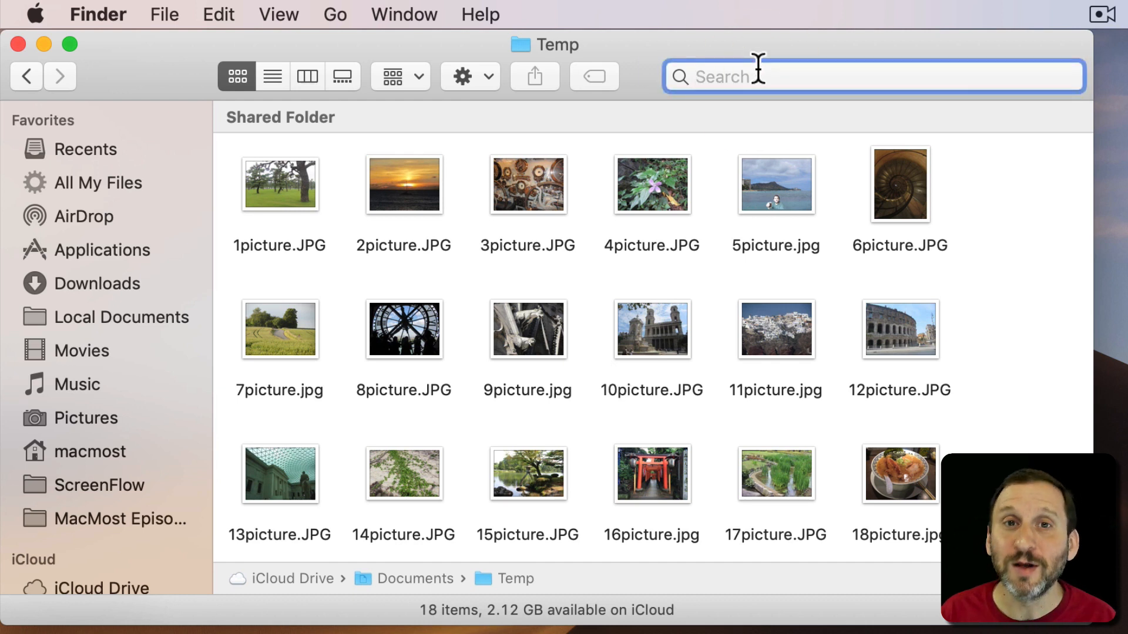
pyautogui.write('milestones')
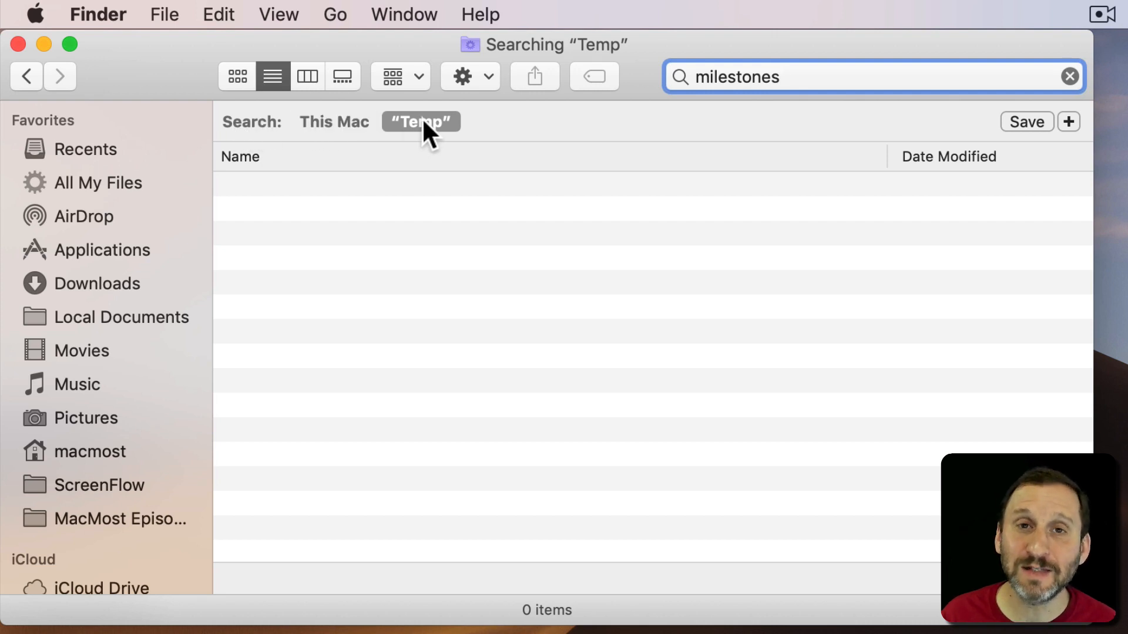
pyautogui.moveTo(431, 129)
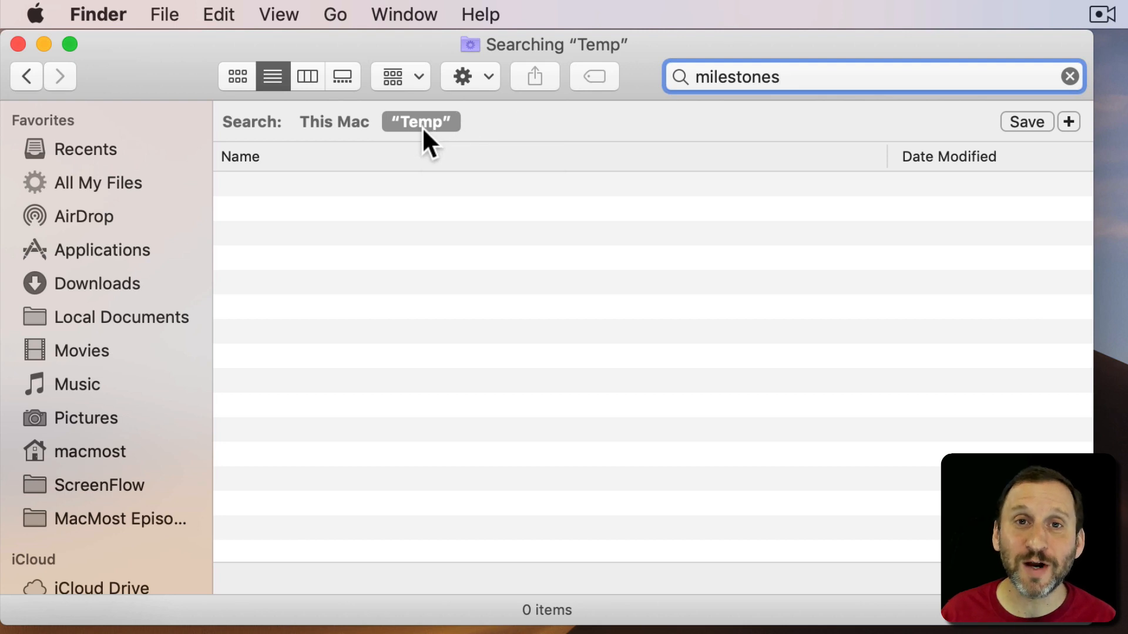
pyautogui.moveTo(429, 144)
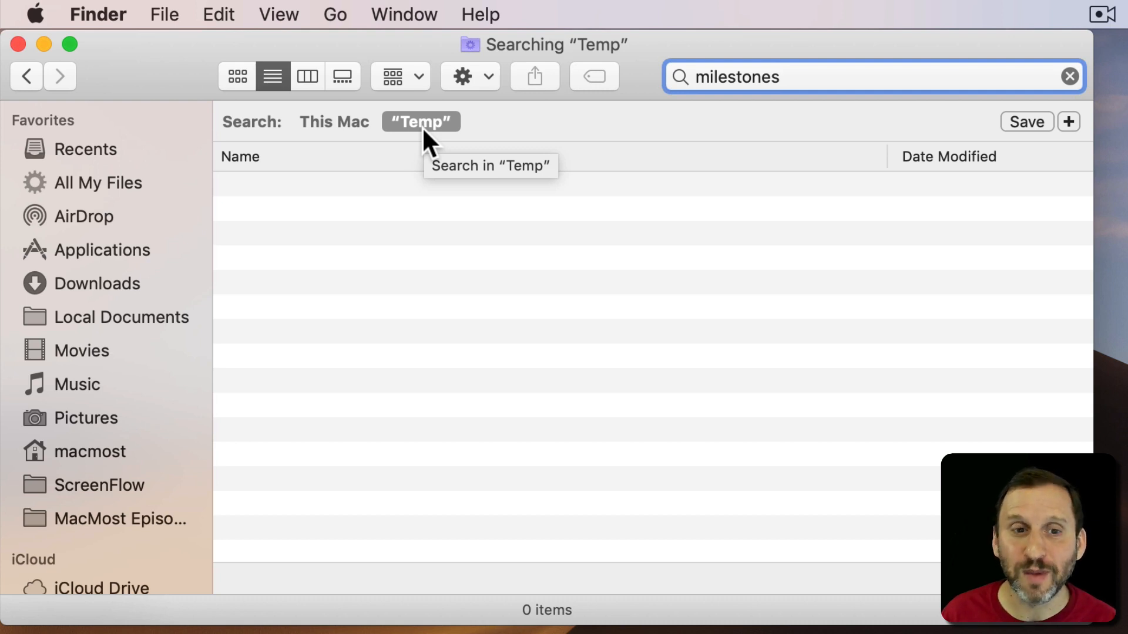
pyautogui.moveTo(344, 135)
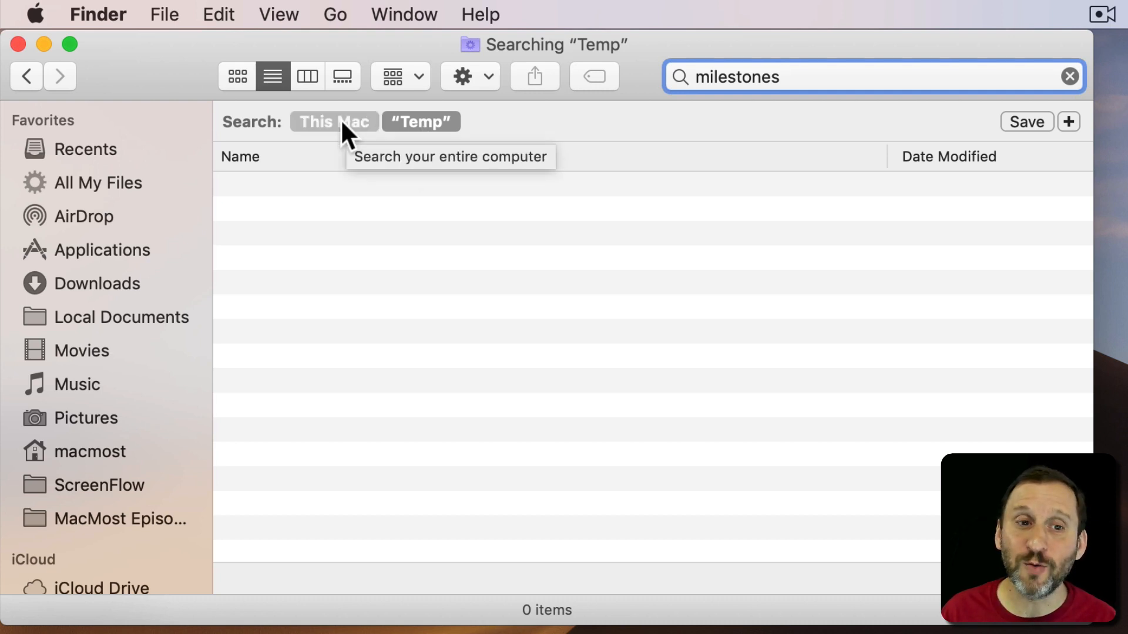
pyautogui.click(334, 122)
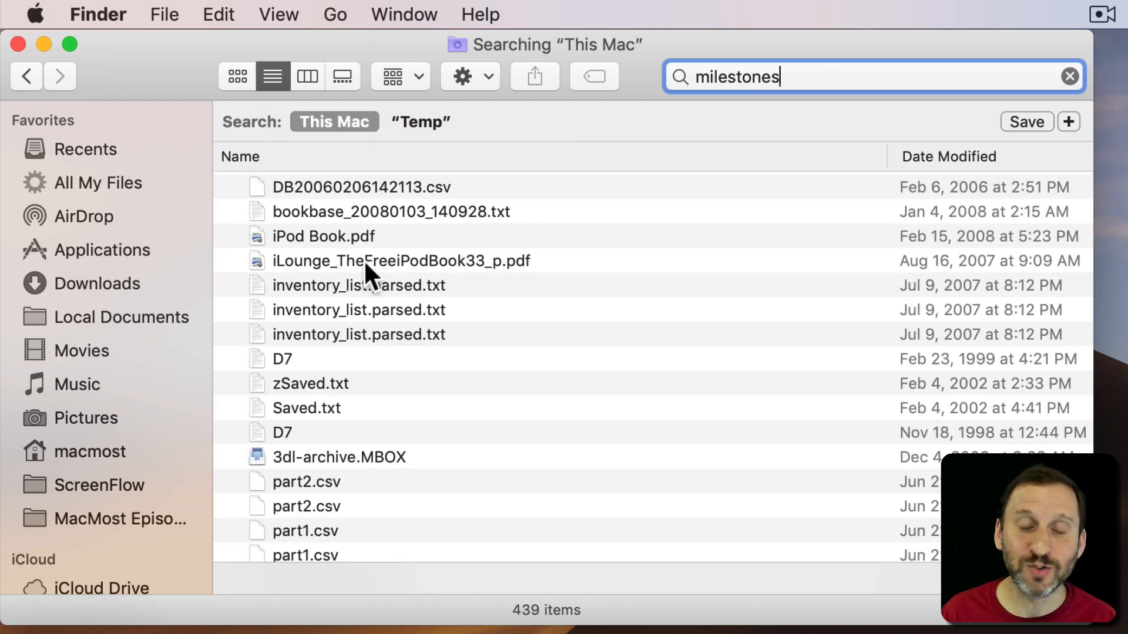
pyautogui.moveTo(388, 488)
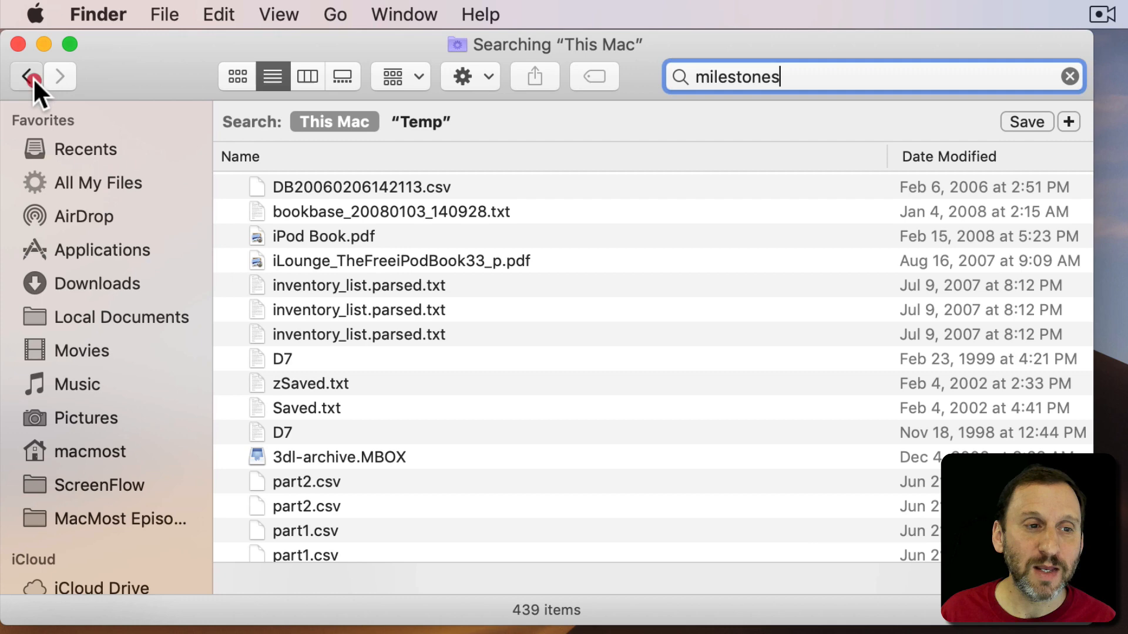
# Close the search, pass through the macmost home folder, and open iCloud Documents.
pyautogui.click(27, 77)
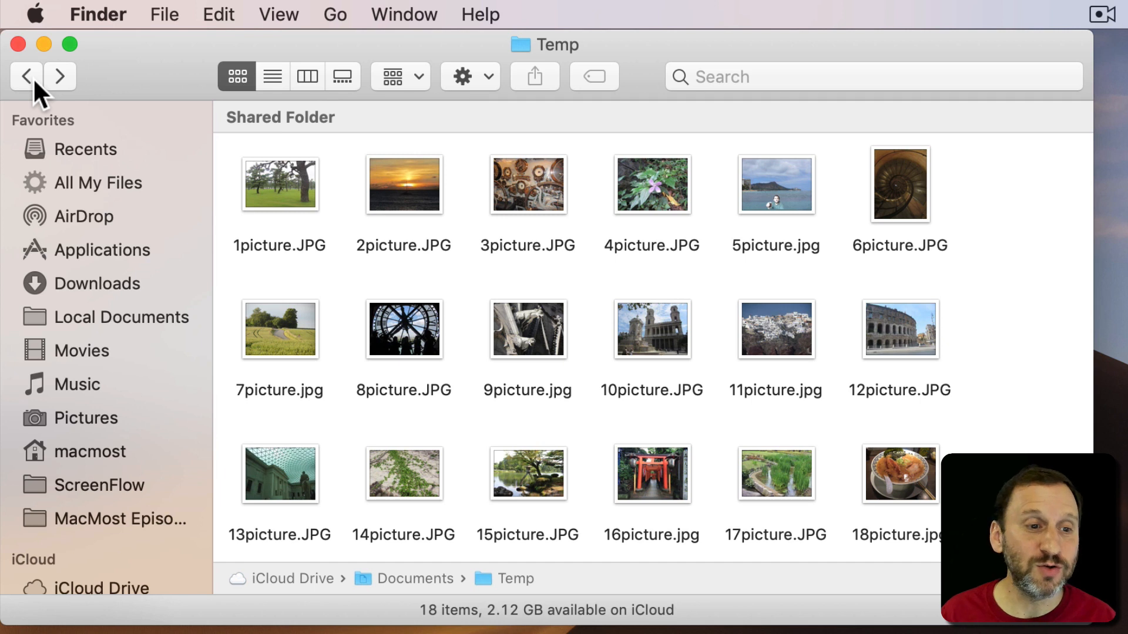
pyautogui.click(88, 452)
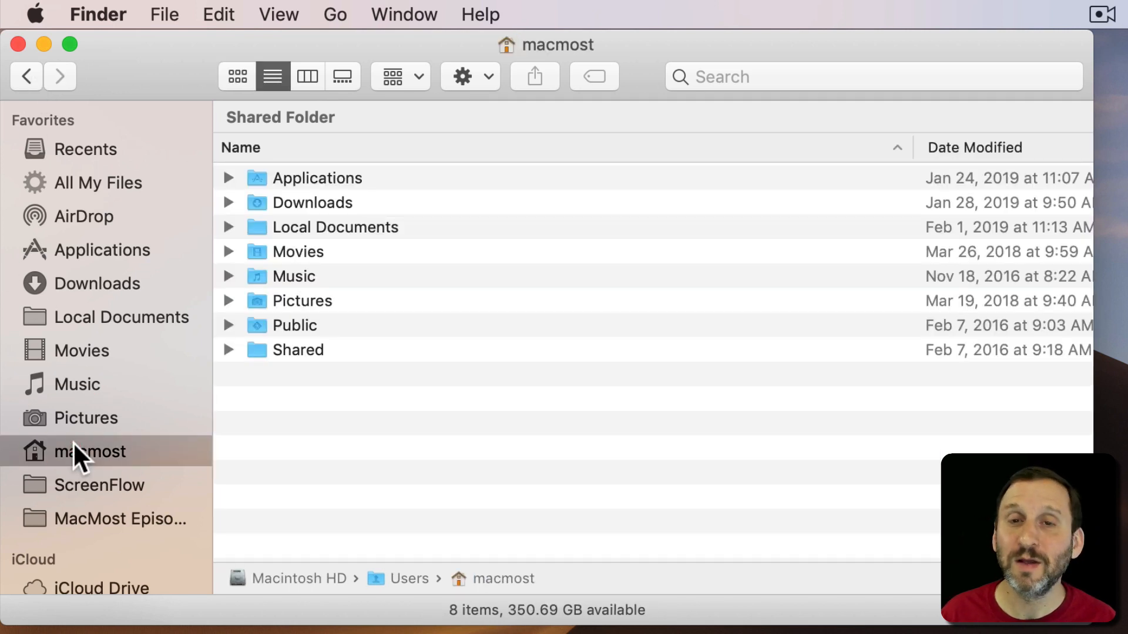
pyautogui.moveTo(368, 354)
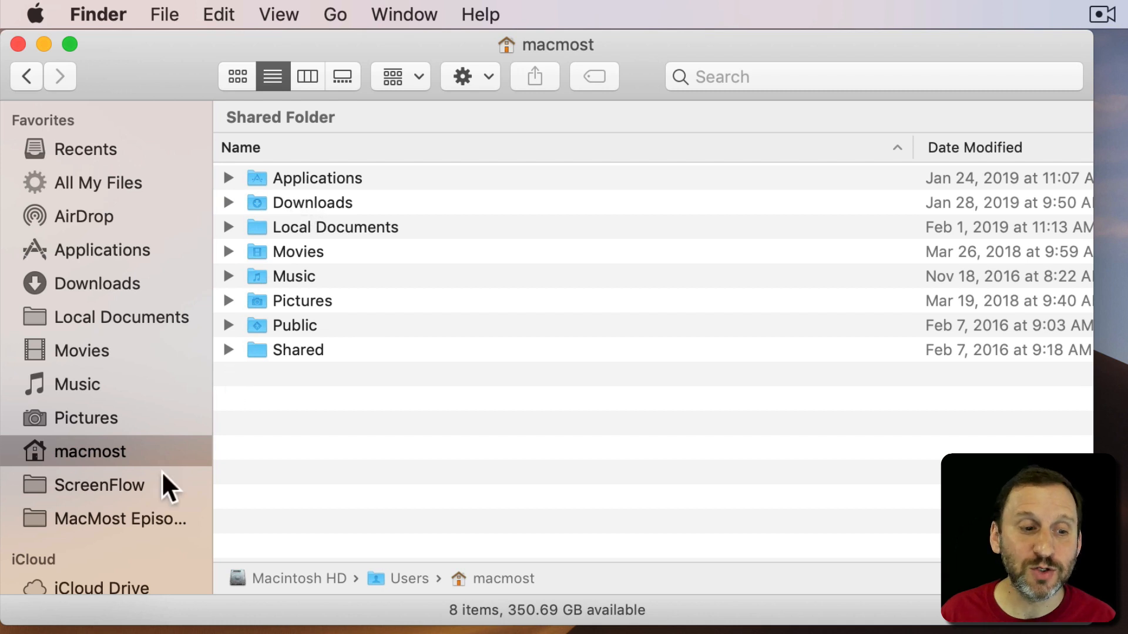
pyautogui.click(98, 495)
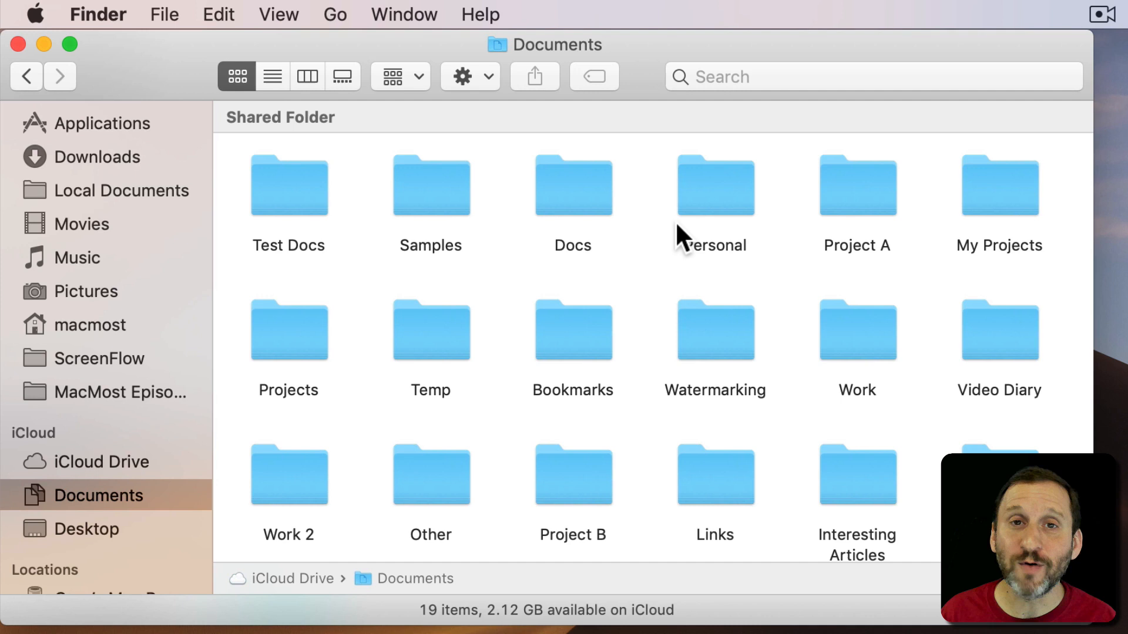
# Search Documents for 'milestone' and select the orange-tagged Milestones result to see its path.
pyautogui.click(804, 77)
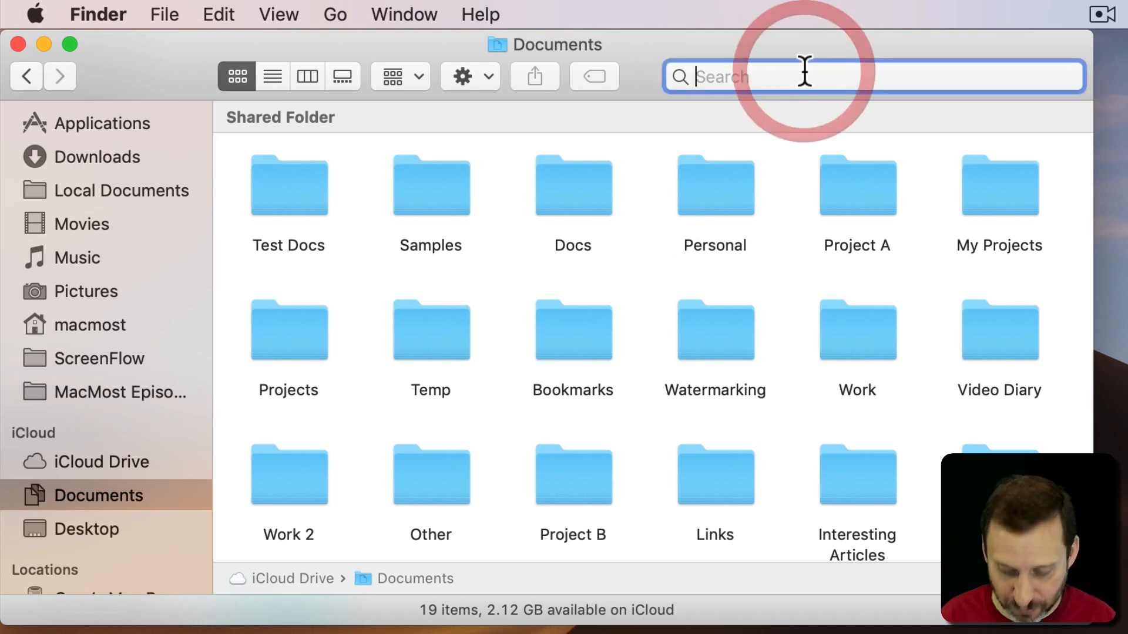
pyautogui.write('milestones')
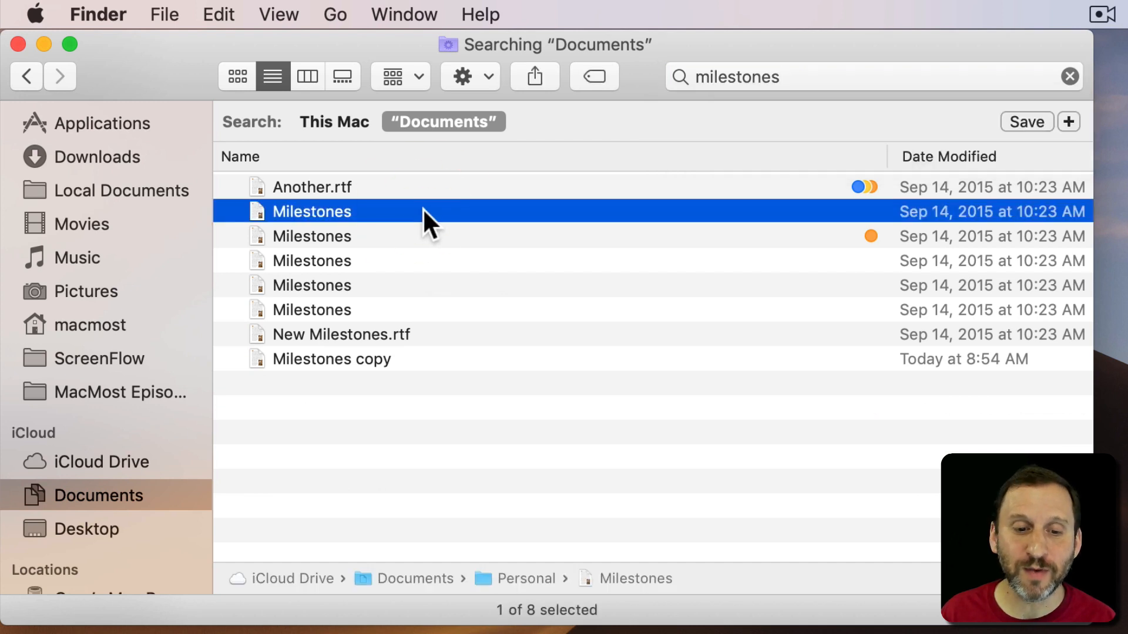
pyautogui.moveTo(340, 241)
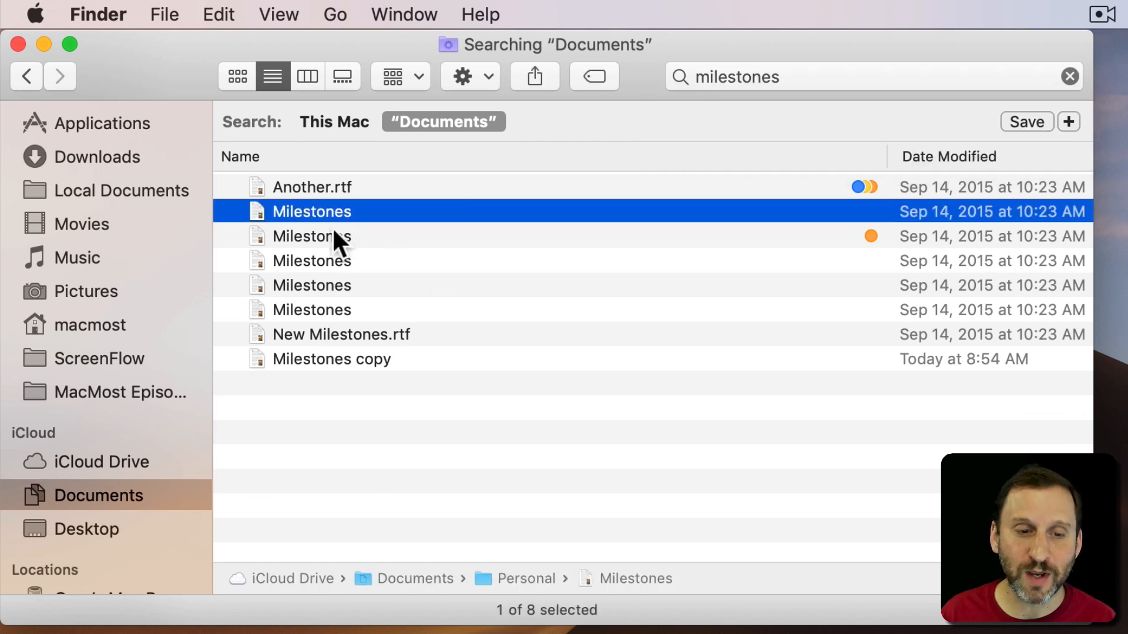
pyautogui.click(312, 236)
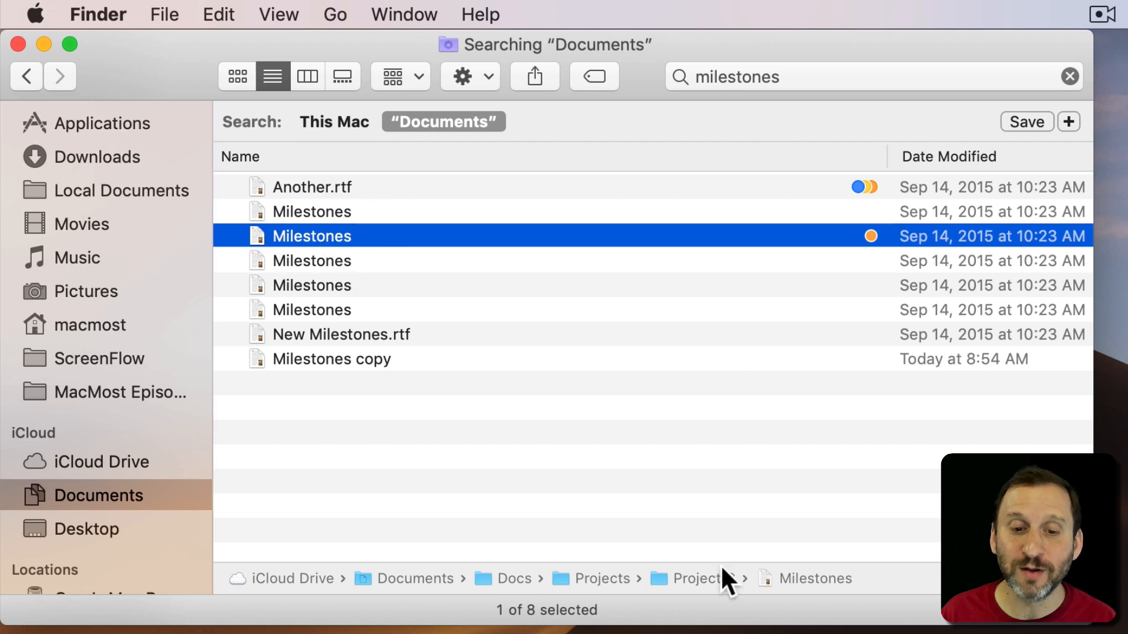
pyautogui.moveTo(389, 232)
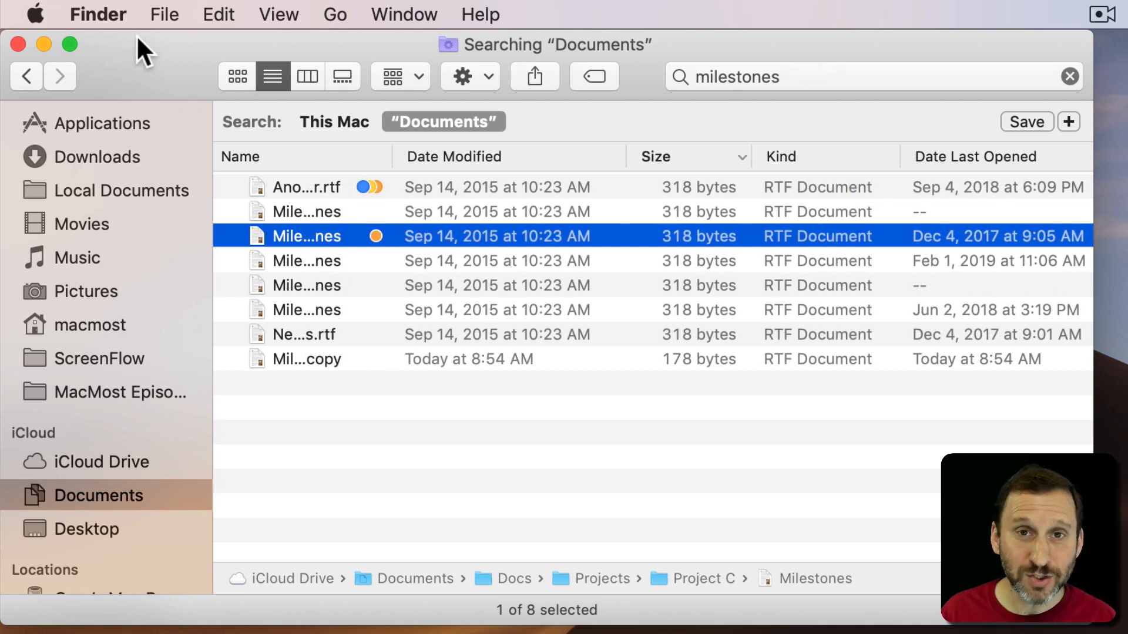
pyautogui.click(98, 14)
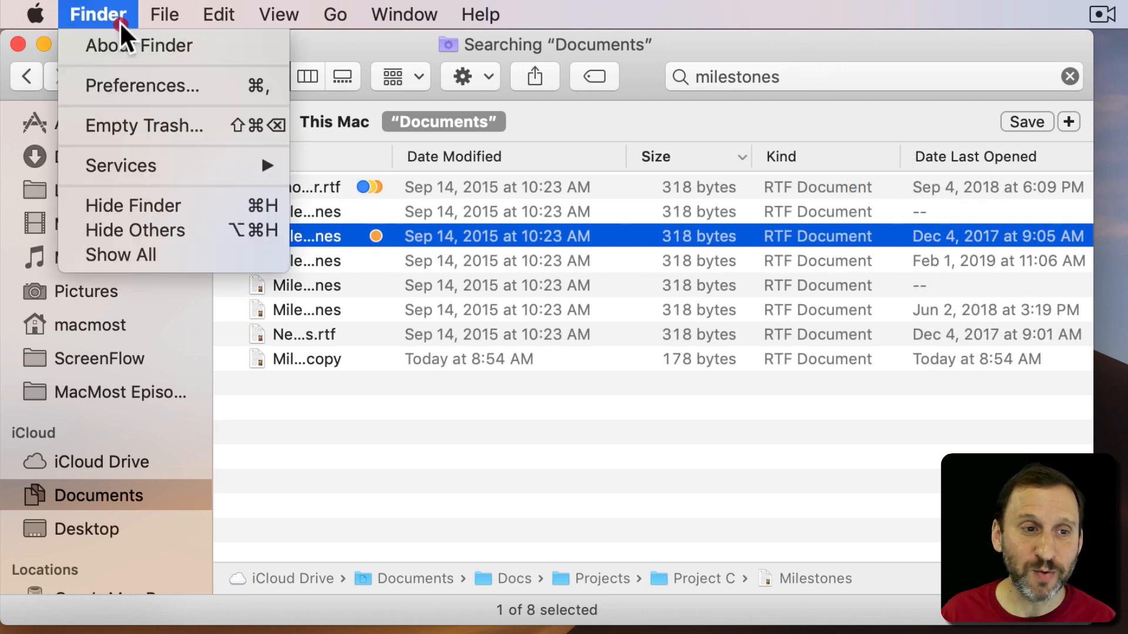
pyautogui.click(142, 86)
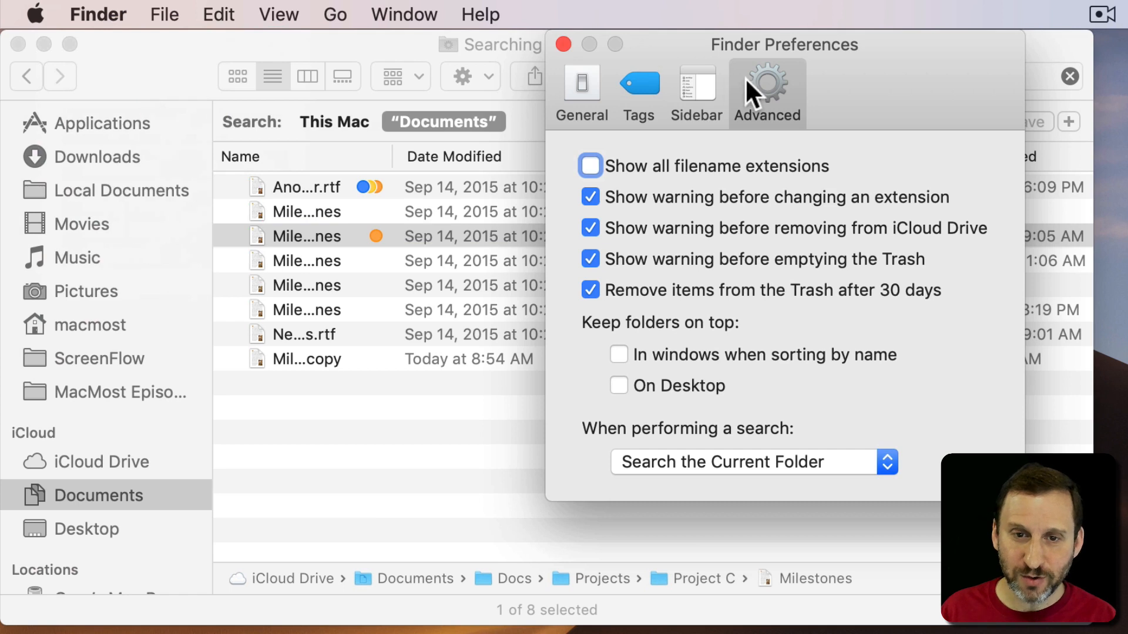
pyautogui.moveTo(620, 446)
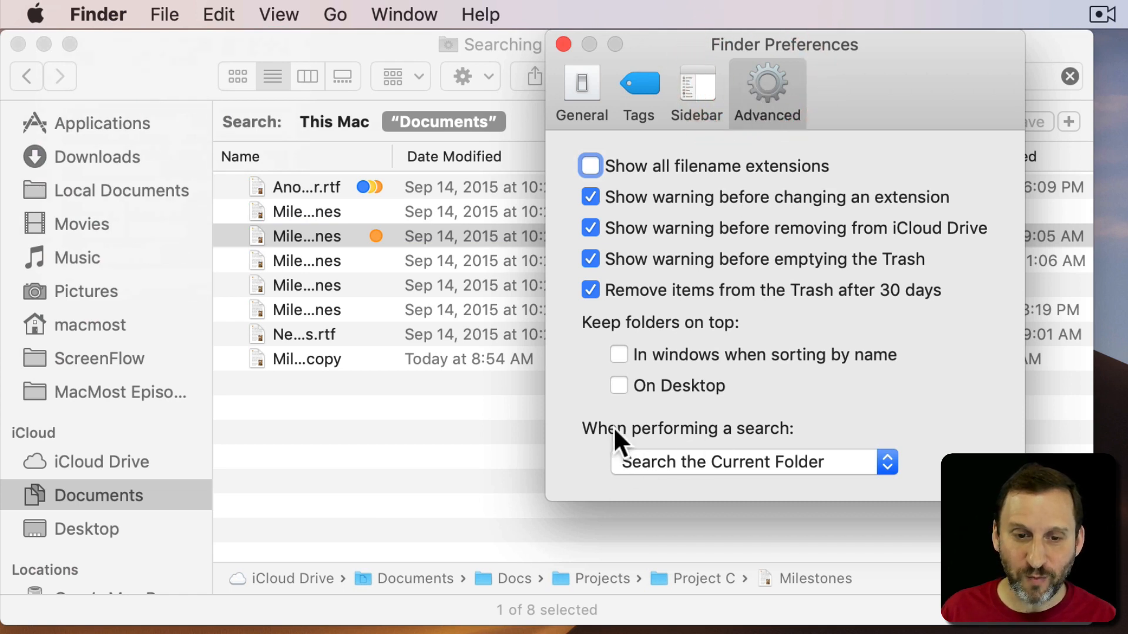
pyautogui.click(752, 462)
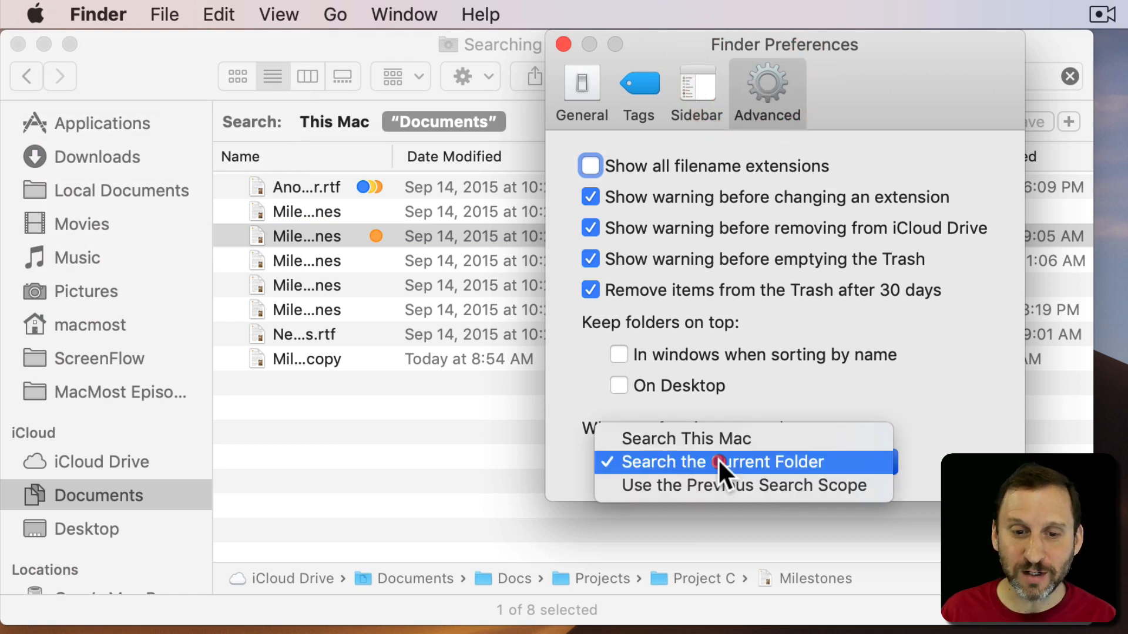
pyautogui.moveTo(787, 470)
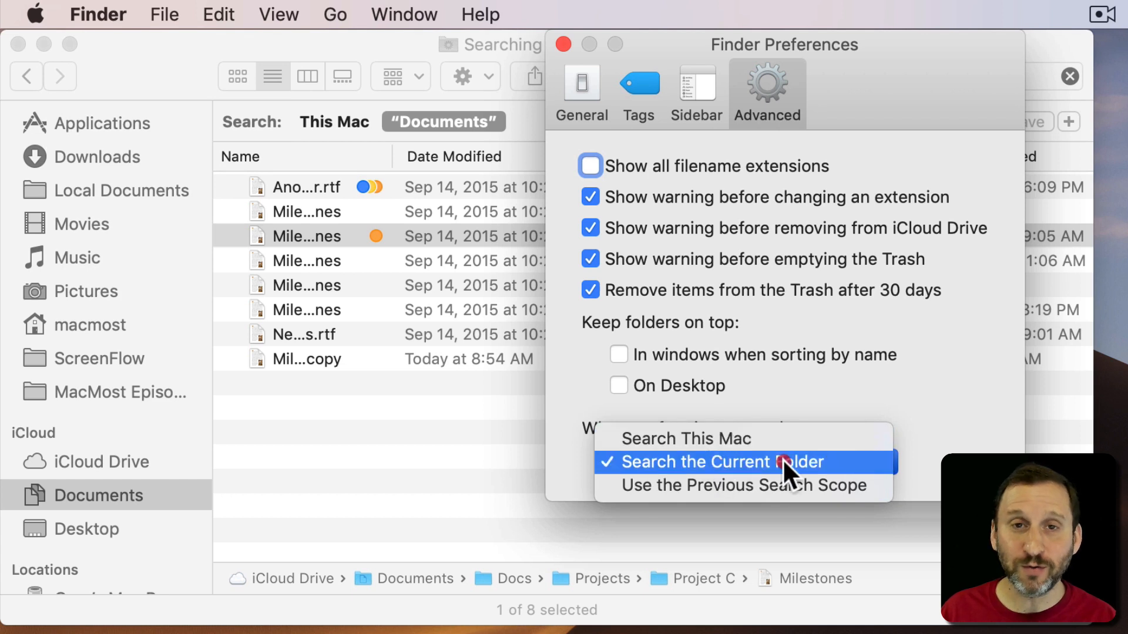
pyautogui.moveTo(716, 453)
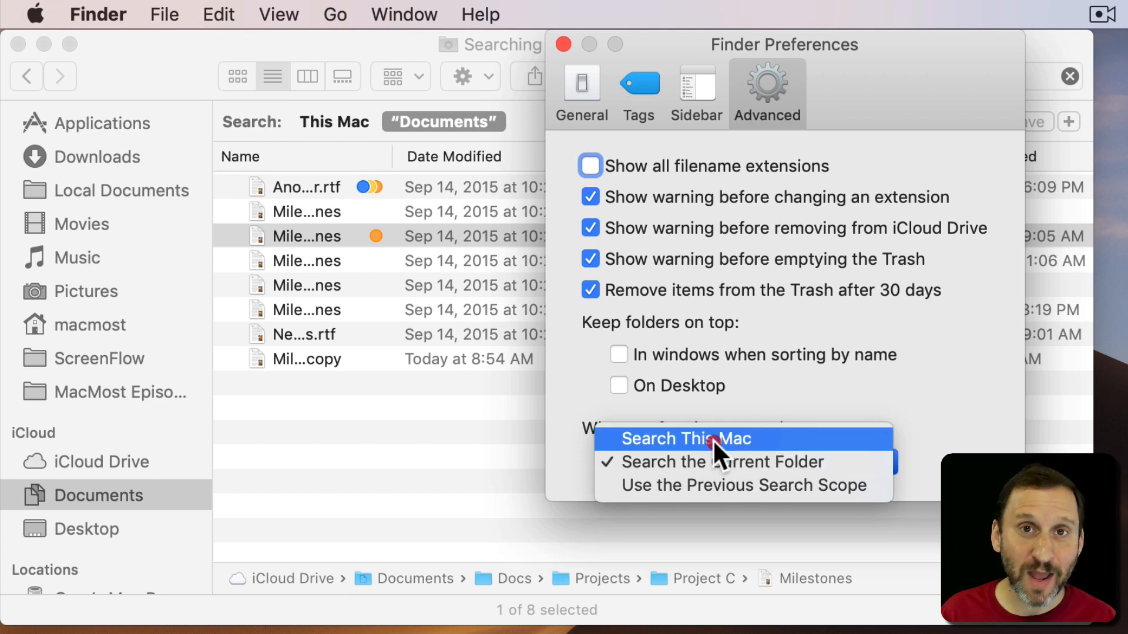
pyautogui.moveTo(720, 499)
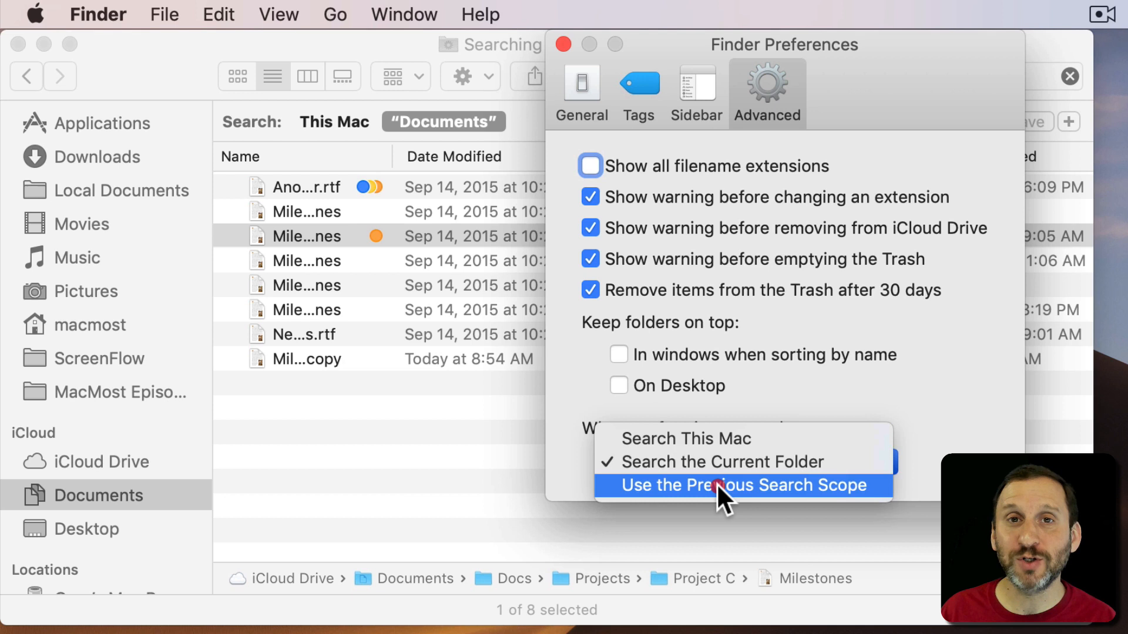
pyautogui.moveTo(715, 473)
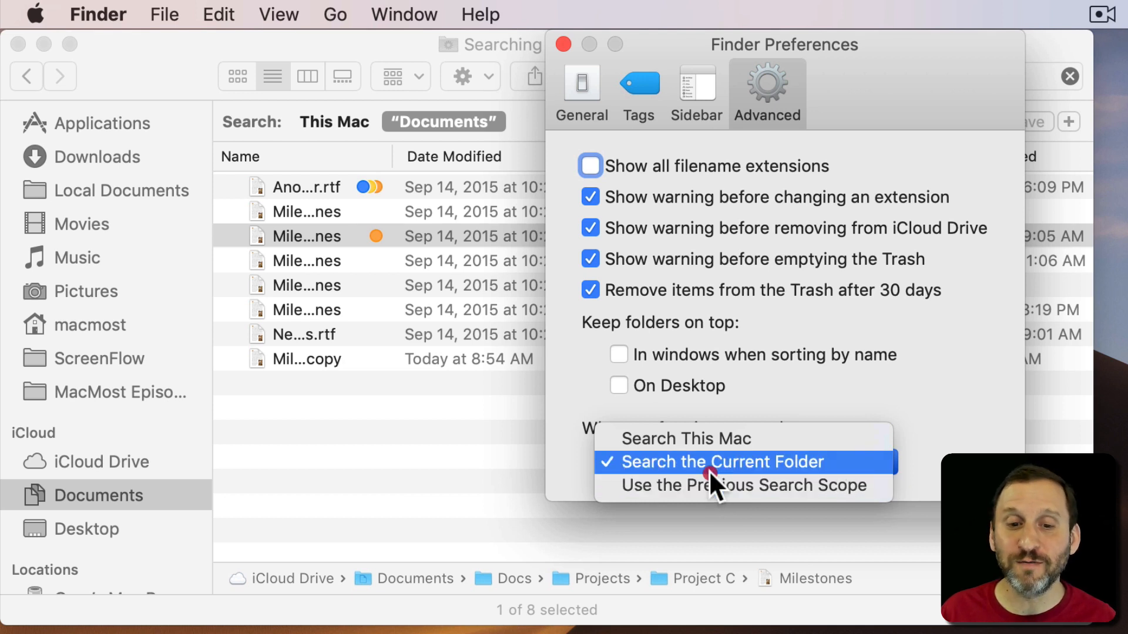
pyautogui.moveTo(710, 485)
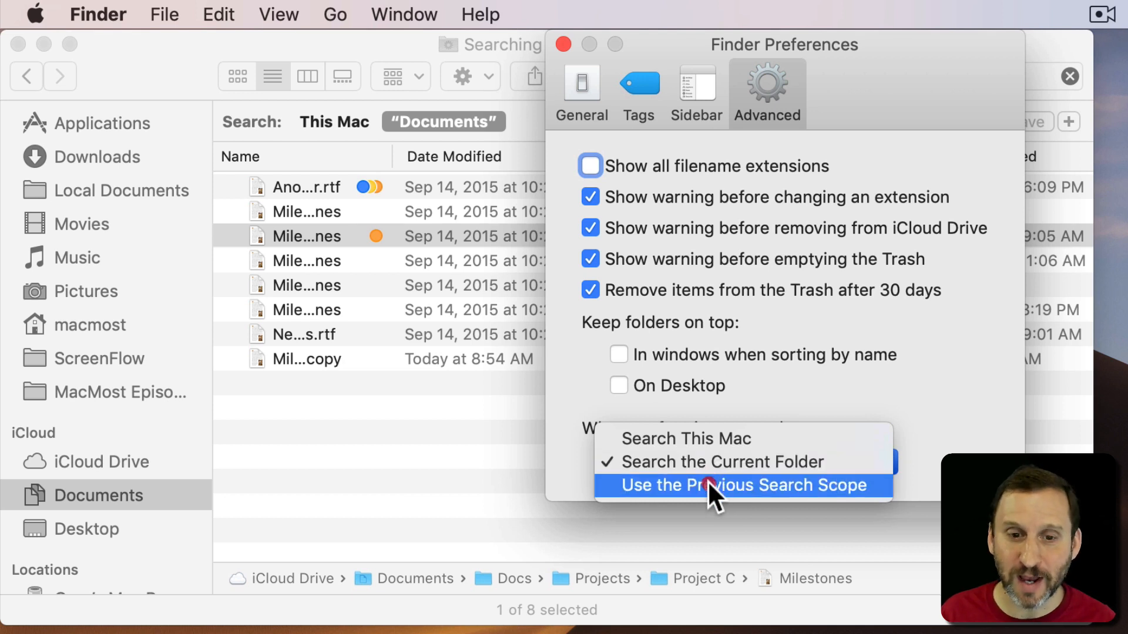
pyautogui.moveTo(690, 486)
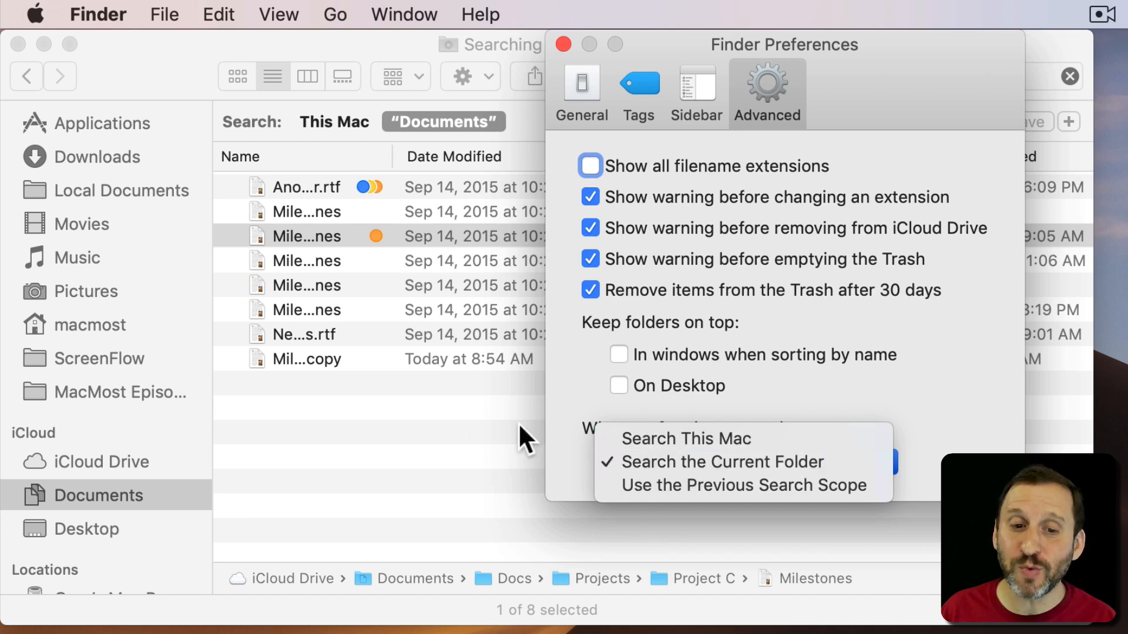
pyautogui.click(723, 462)
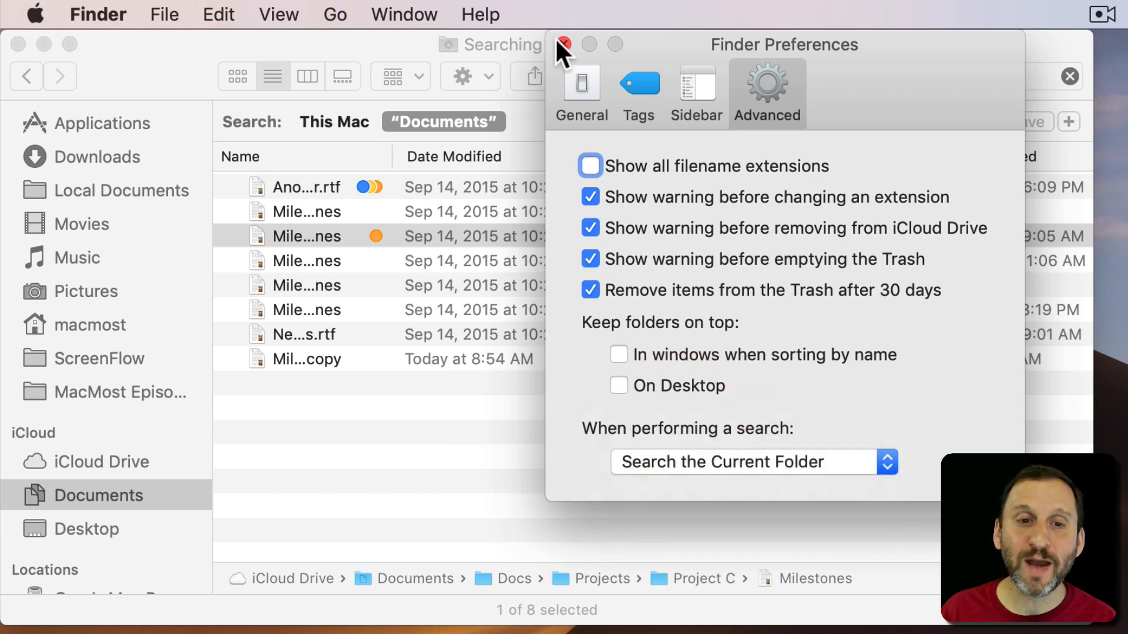
pyautogui.click(567, 42)
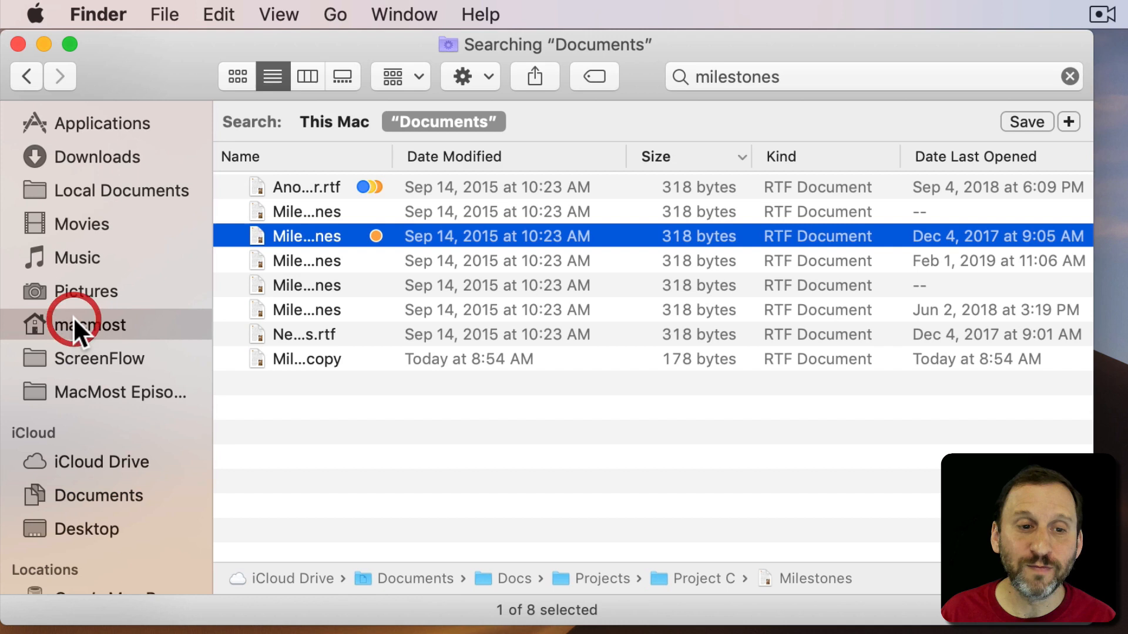
# Search the macmost home folder for 'milestones', matching file names only.
pyautogui.click(88, 325)
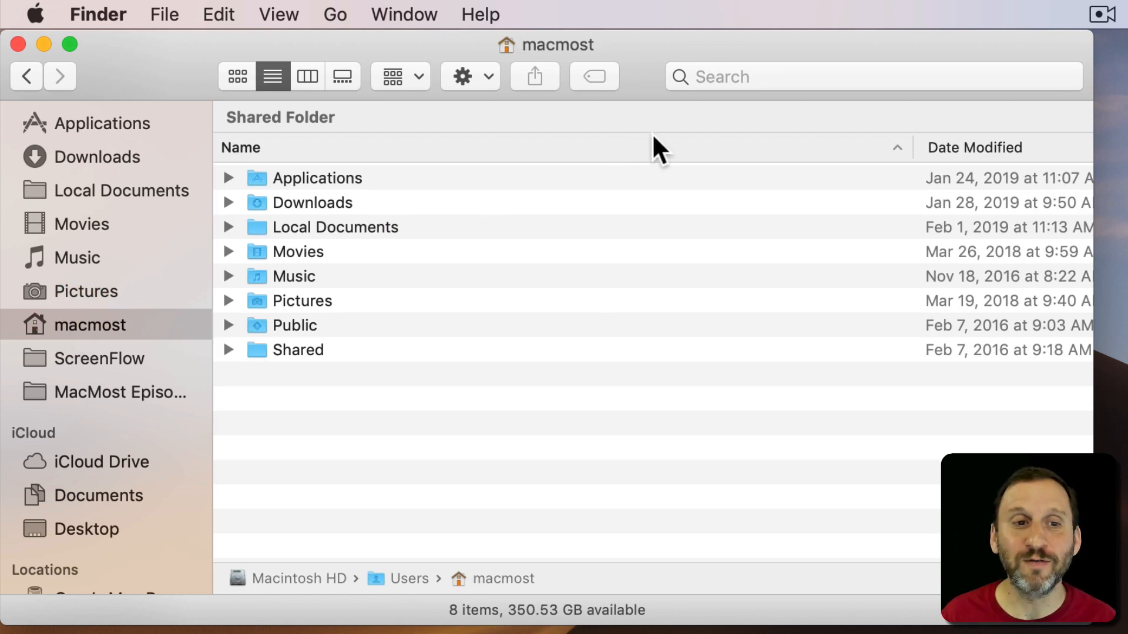
pyautogui.moveTo(609, 126)
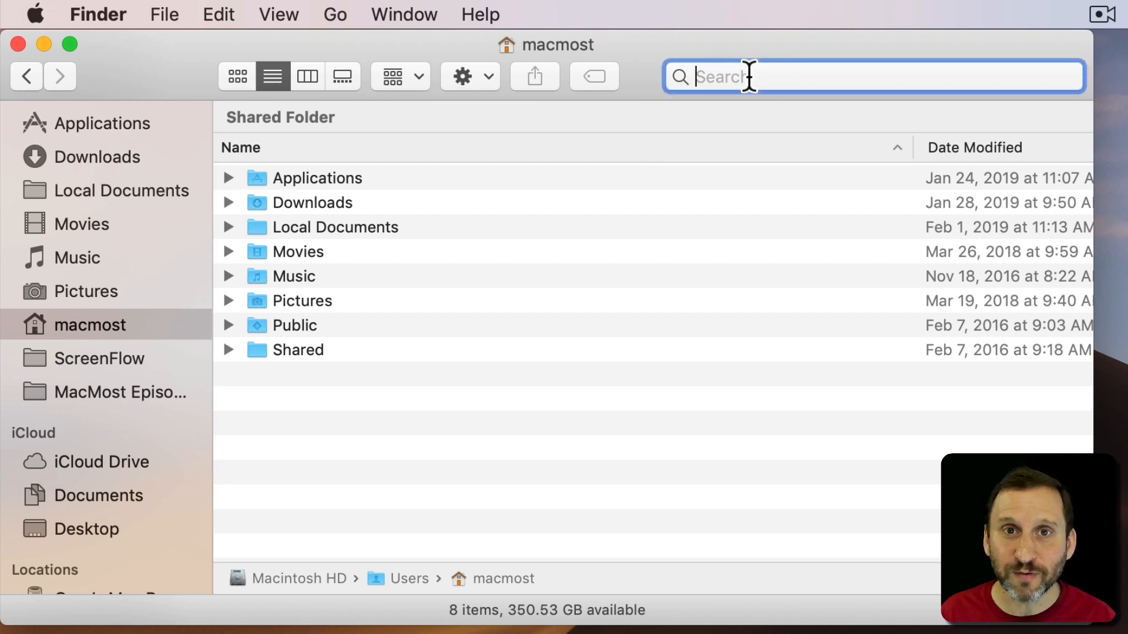
pyautogui.write('milest')
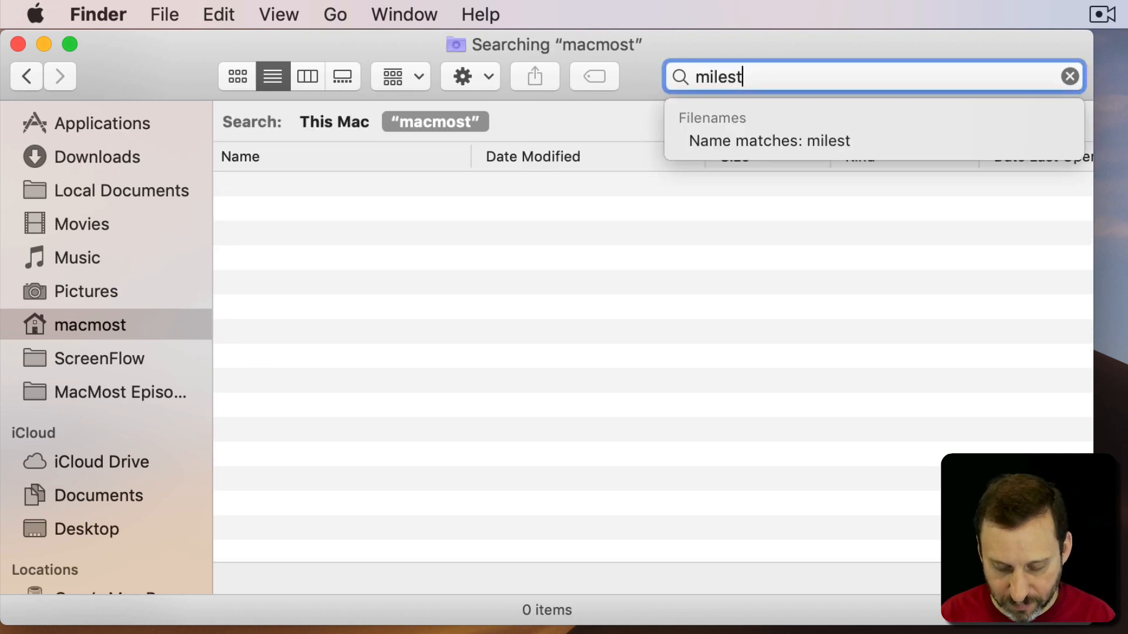
pyautogui.write('ones')
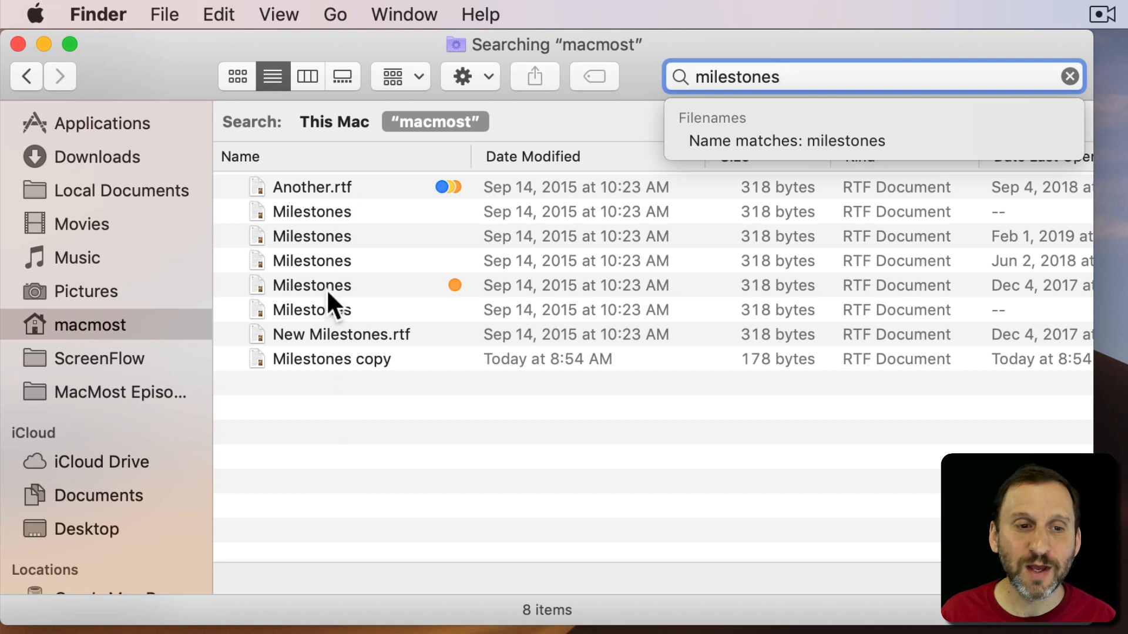
pyautogui.moveTo(349, 208)
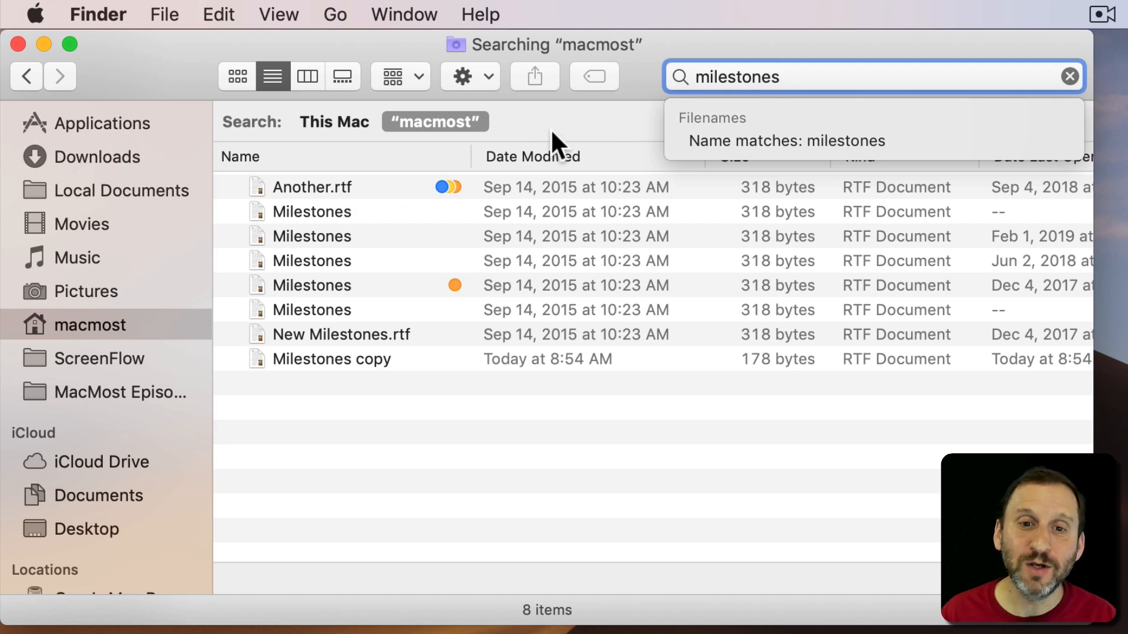
pyautogui.click(809, 141)
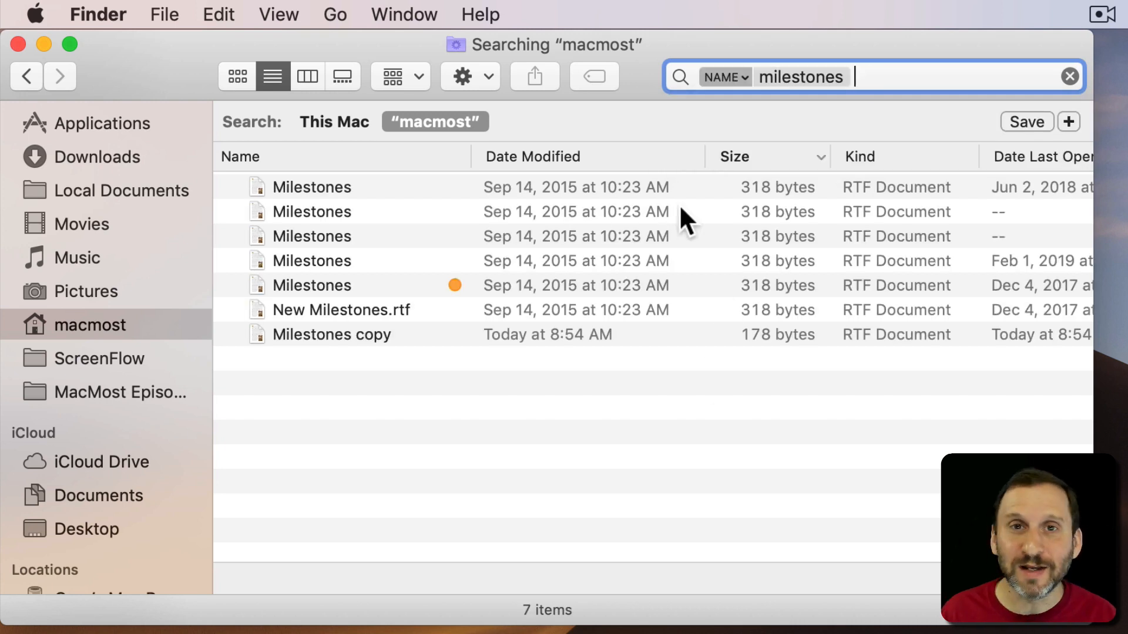
pyautogui.moveTo(779, 115)
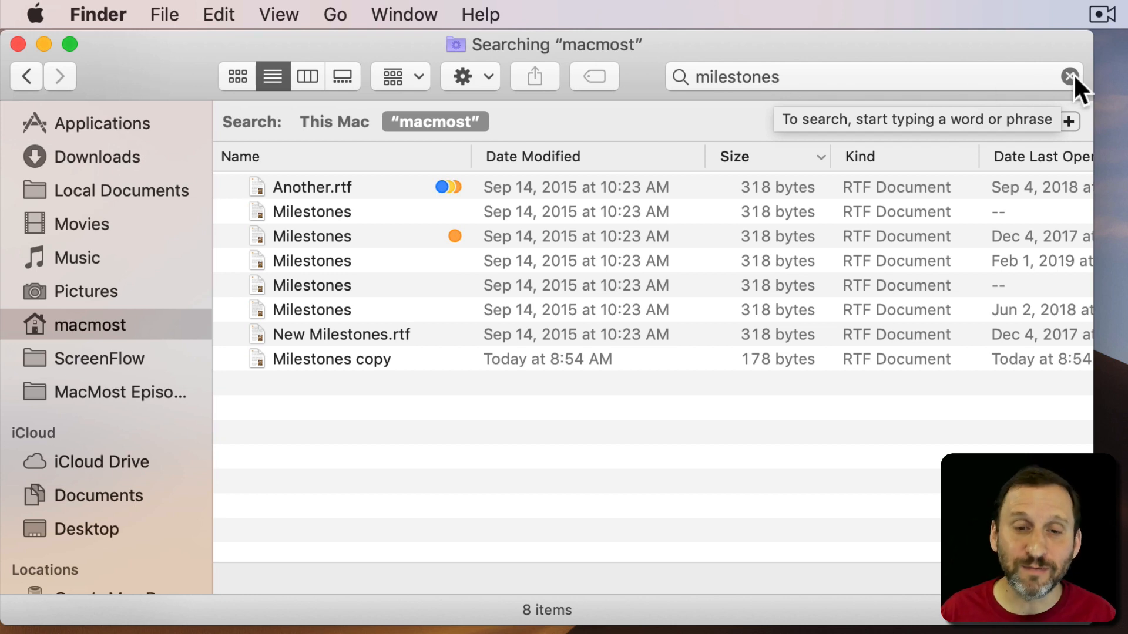
pyautogui.click(1068, 76)
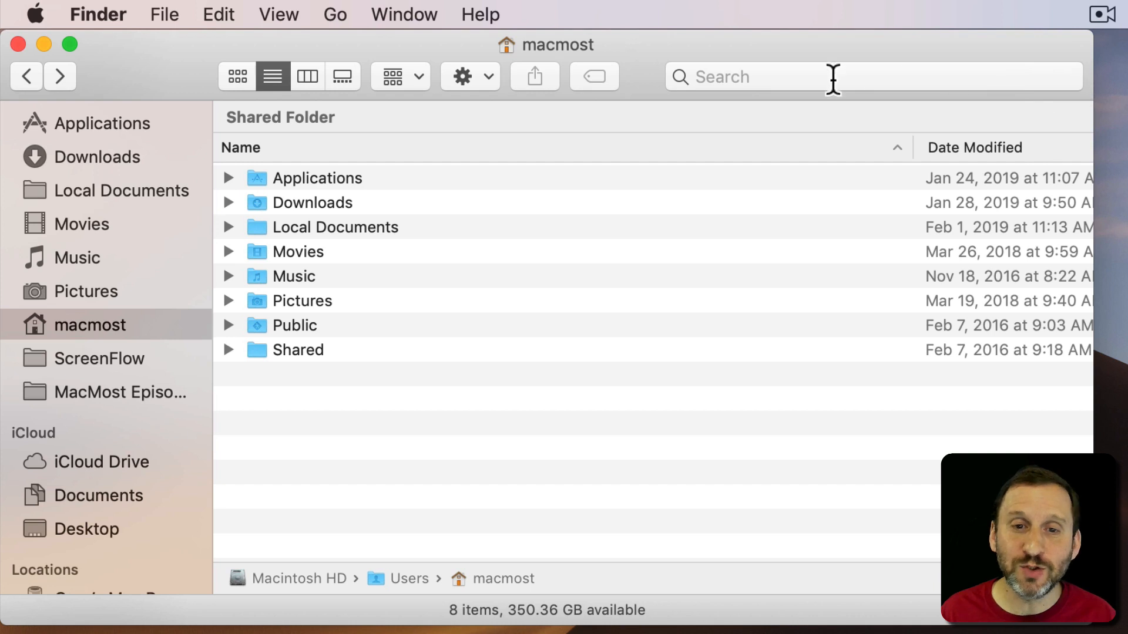
pyautogui.write('milesto')
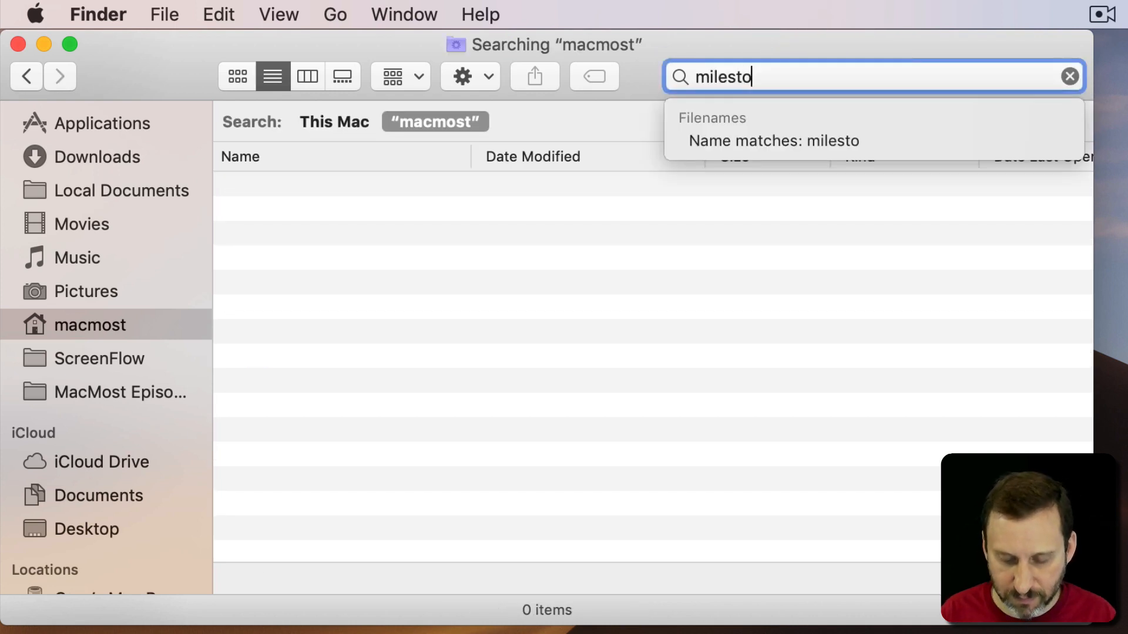
pyautogui.write('nes')
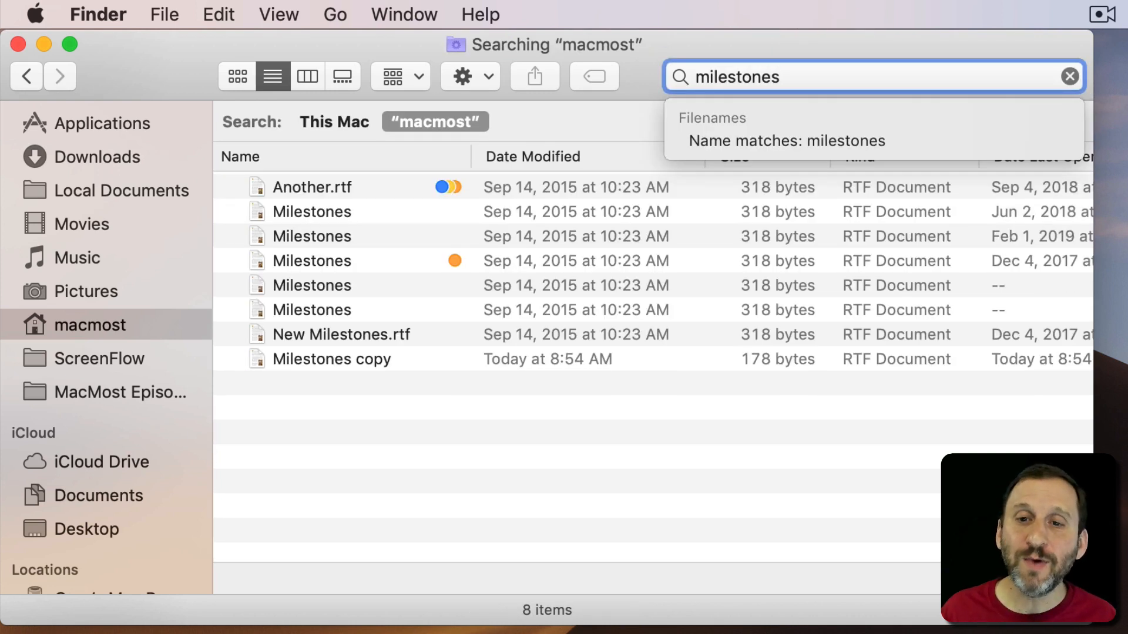
pyautogui.click(783, 140)
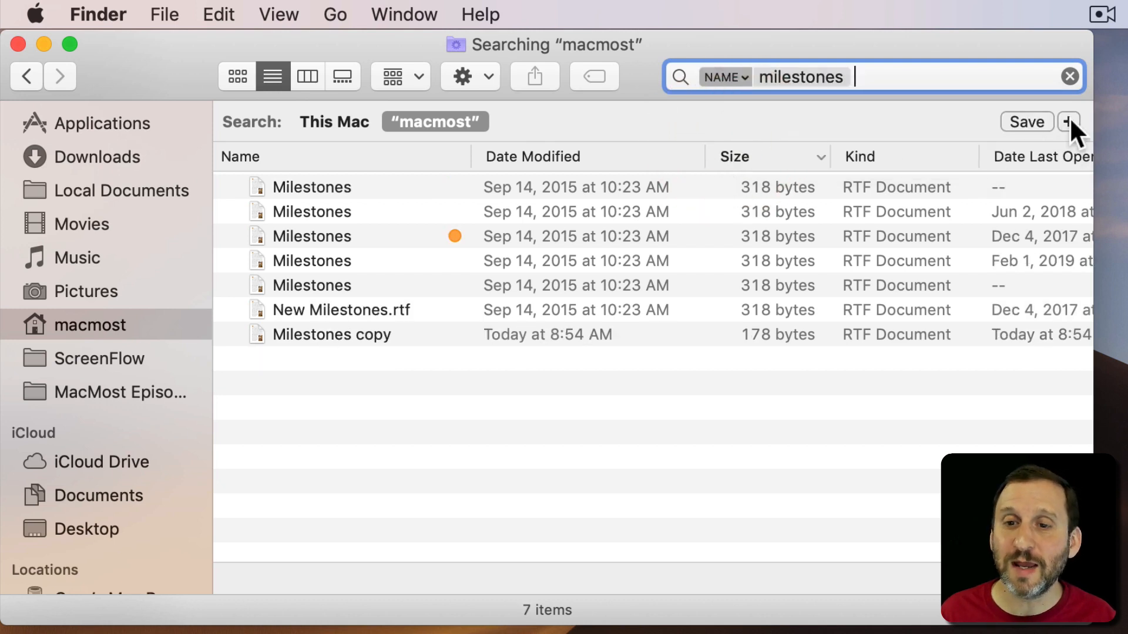
pyautogui.click(1066, 122)
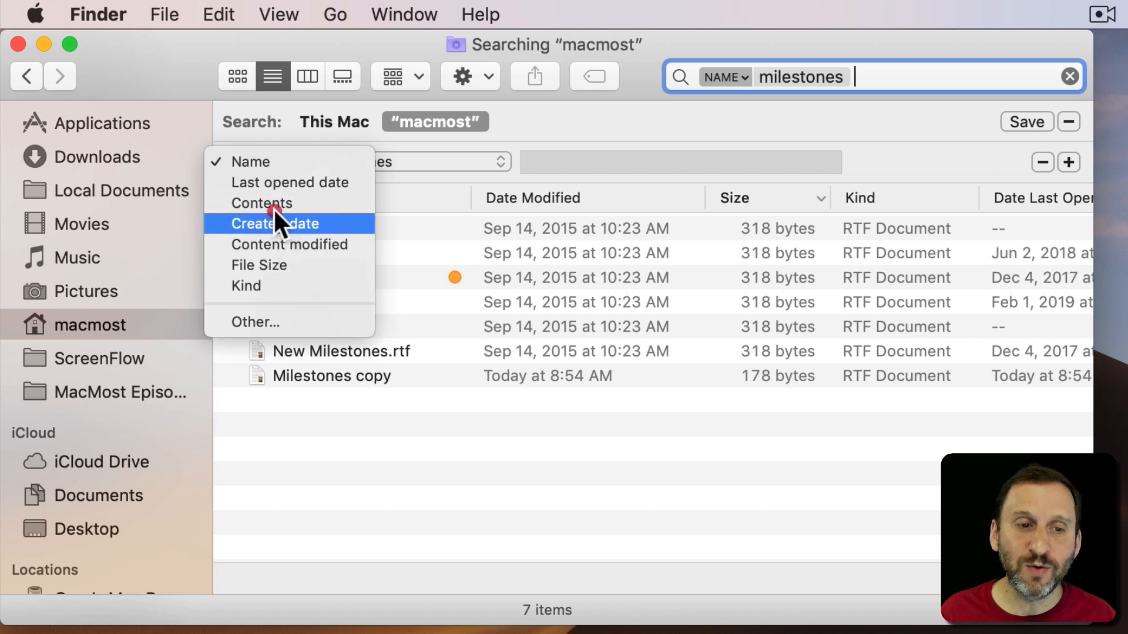
pyautogui.moveTo(269, 303)
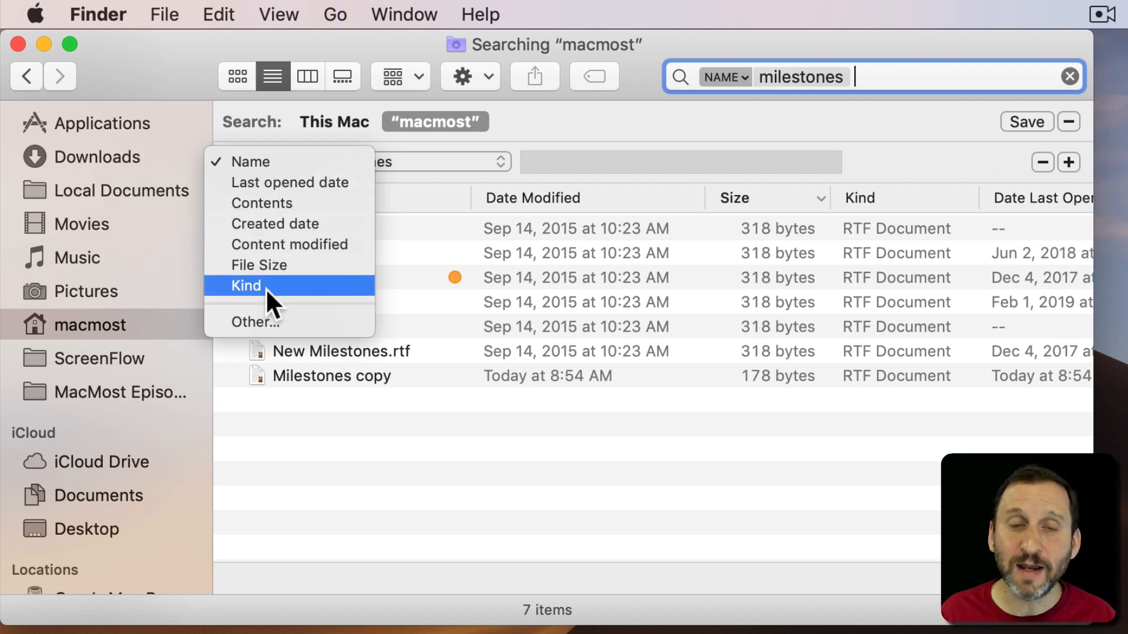
pyautogui.click(246, 286)
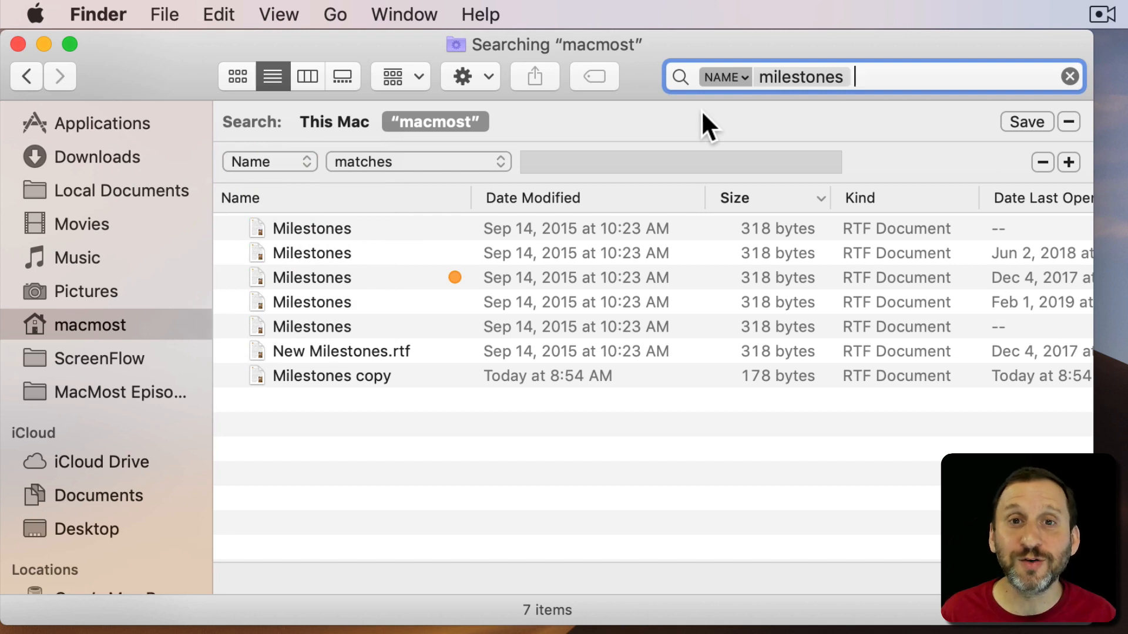
pyautogui.moveTo(803, 88)
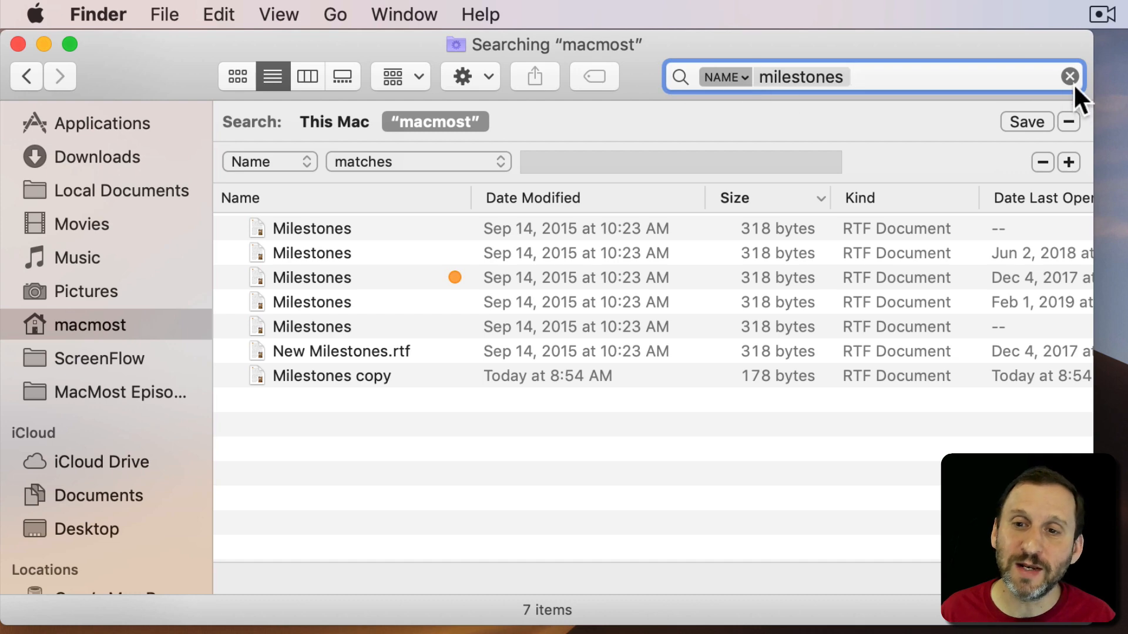
pyautogui.click(1067, 76)
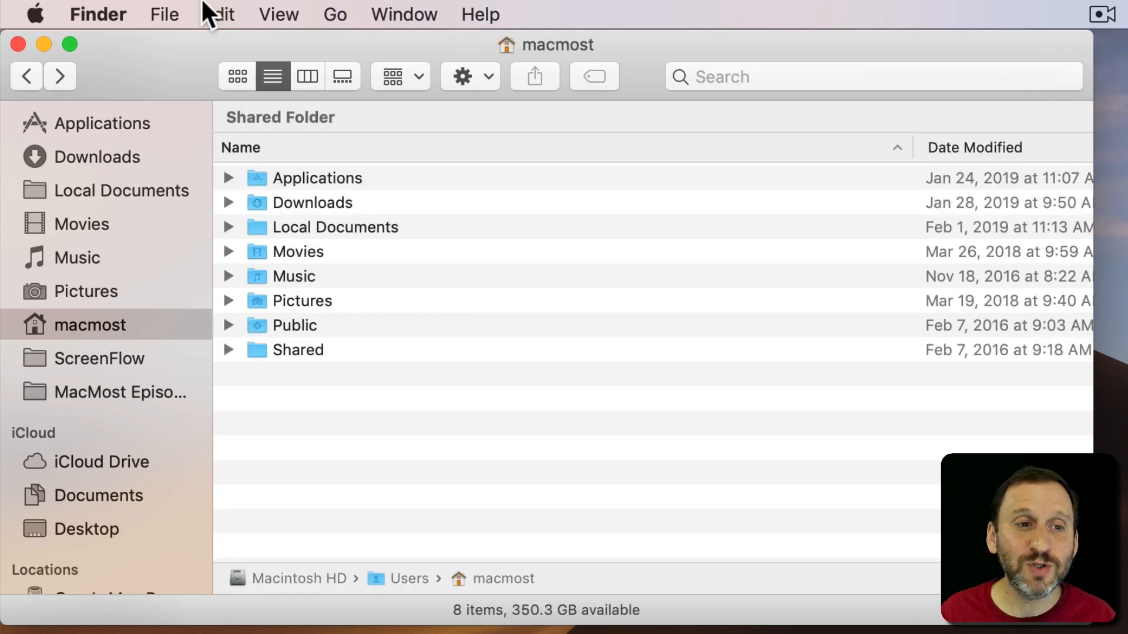
pyautogui.click(164, 15)
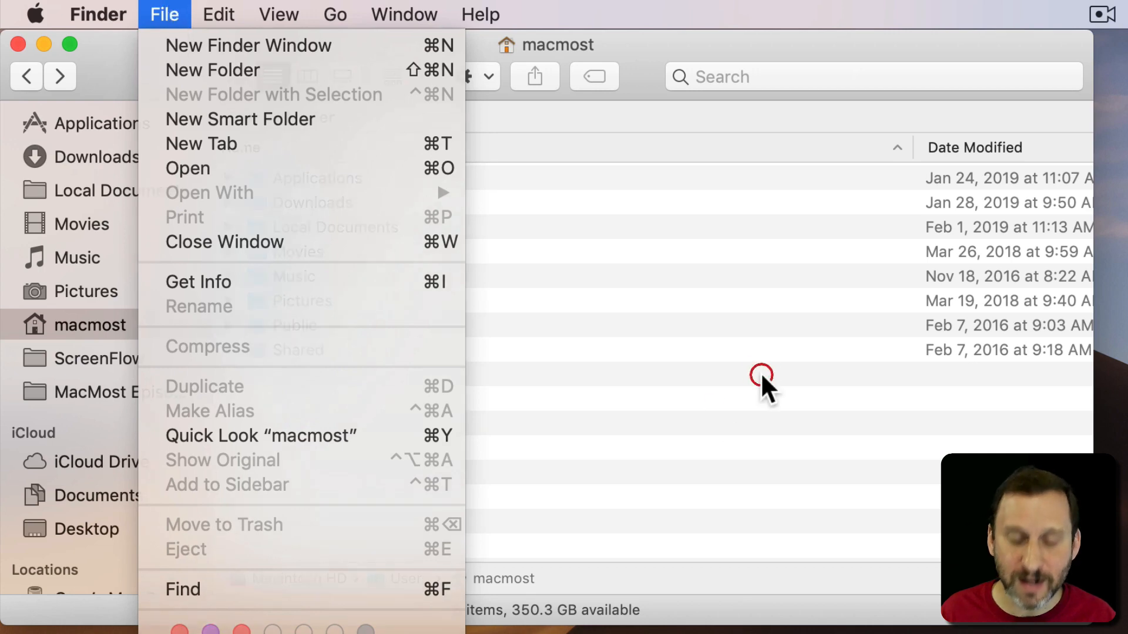
pyautogui.click(183, 589)
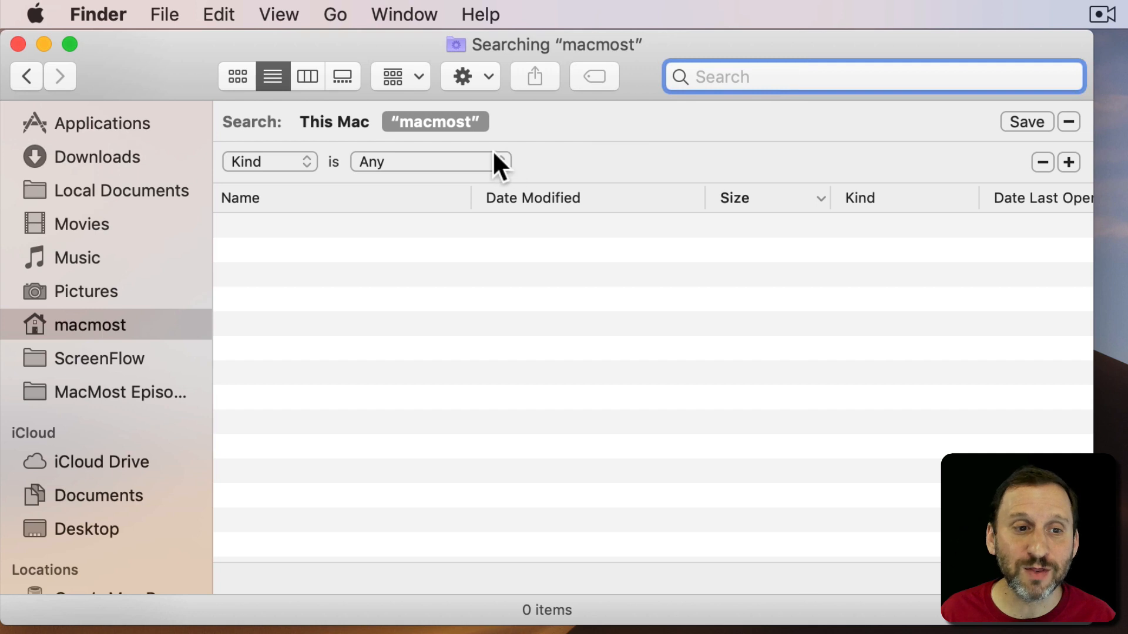
pyautogui.click(270, 162)
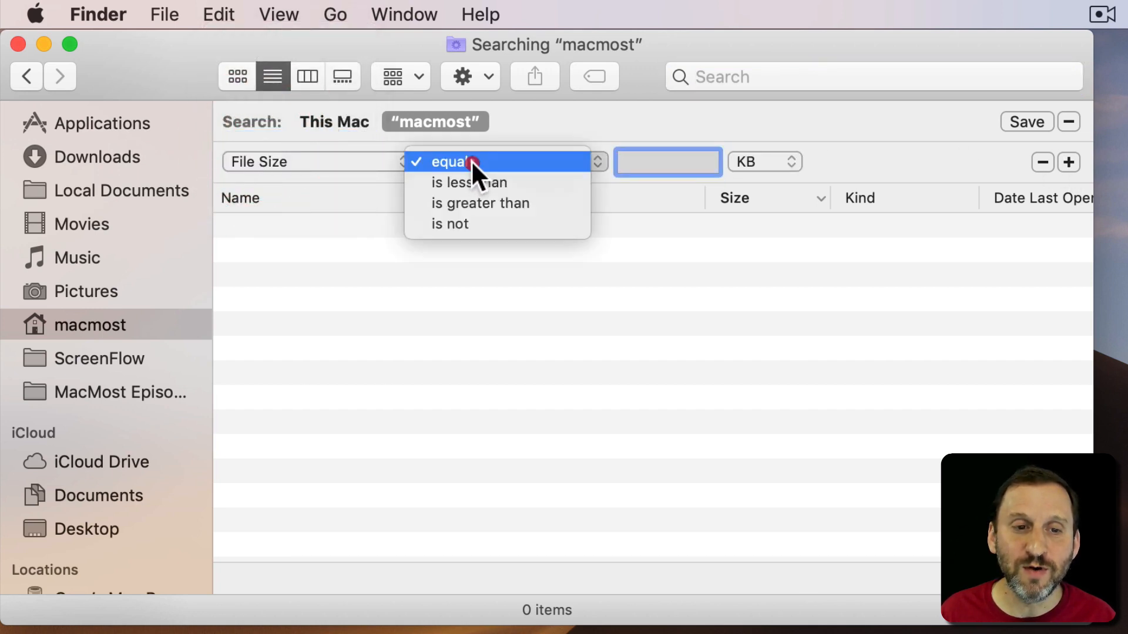
pyautogui.click(480, 203)
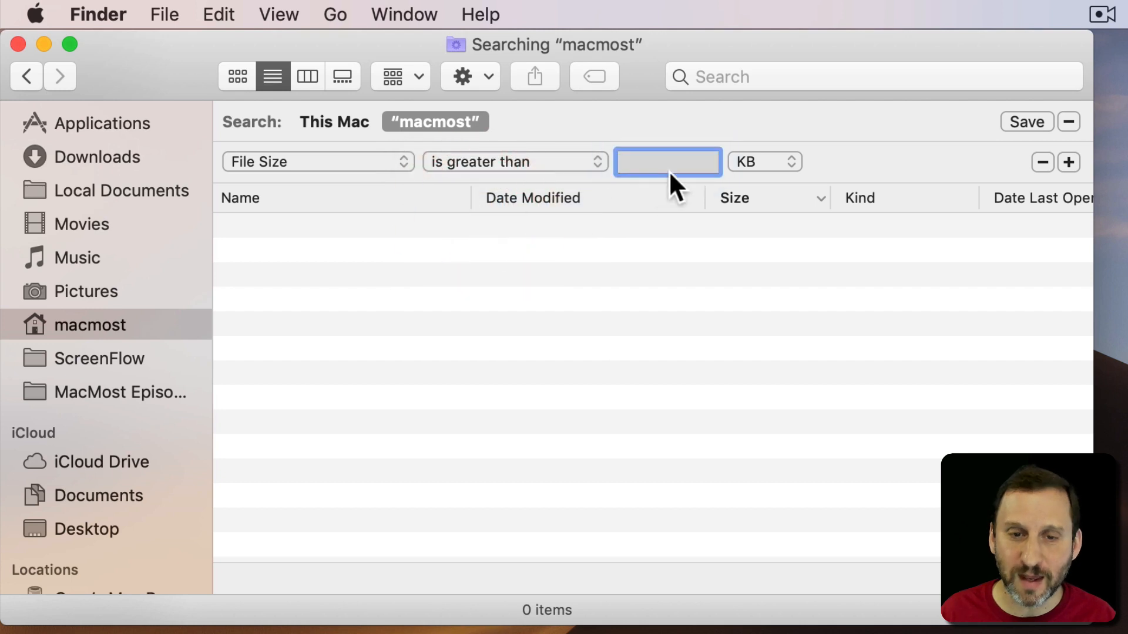
pyautogui.write('1000')
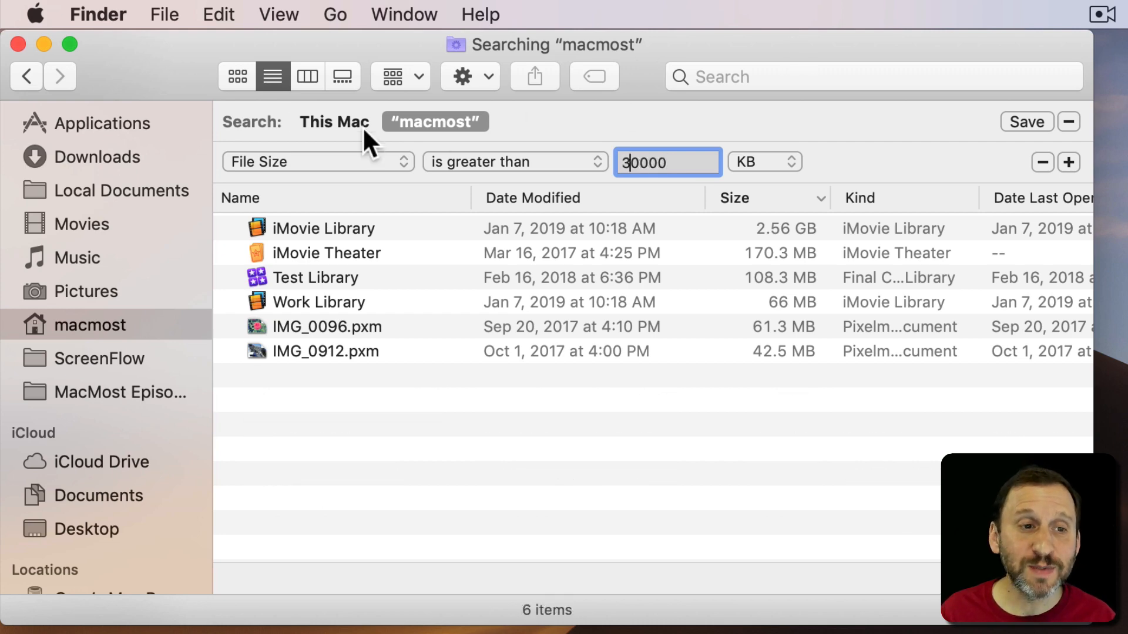
pyautogui.click(28, 75)
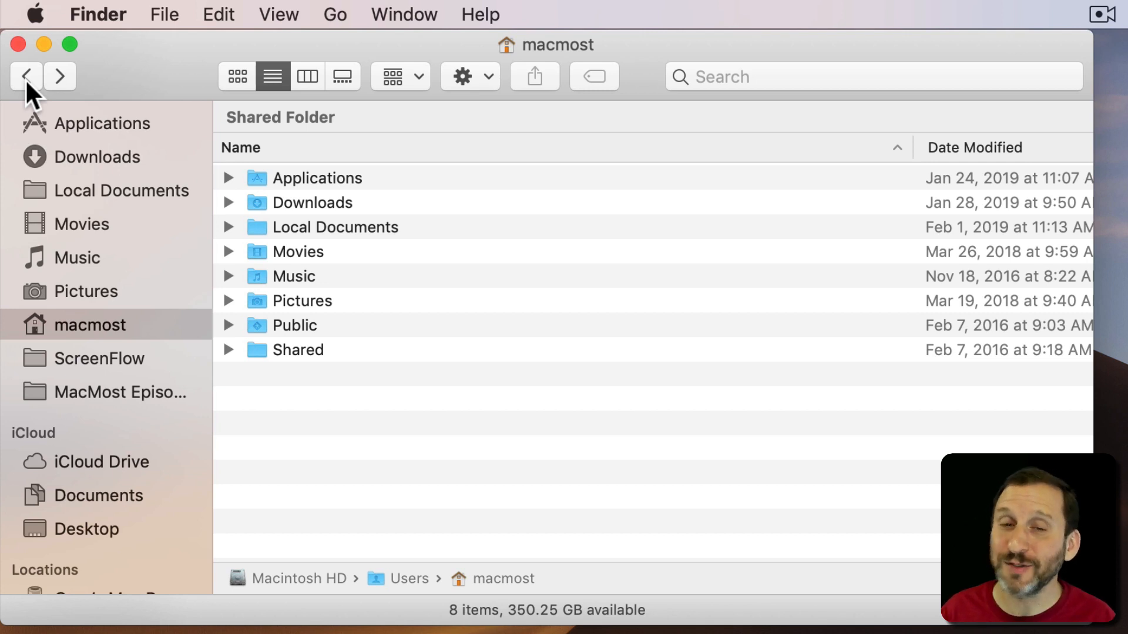
pyautogui.press('cmd+space')
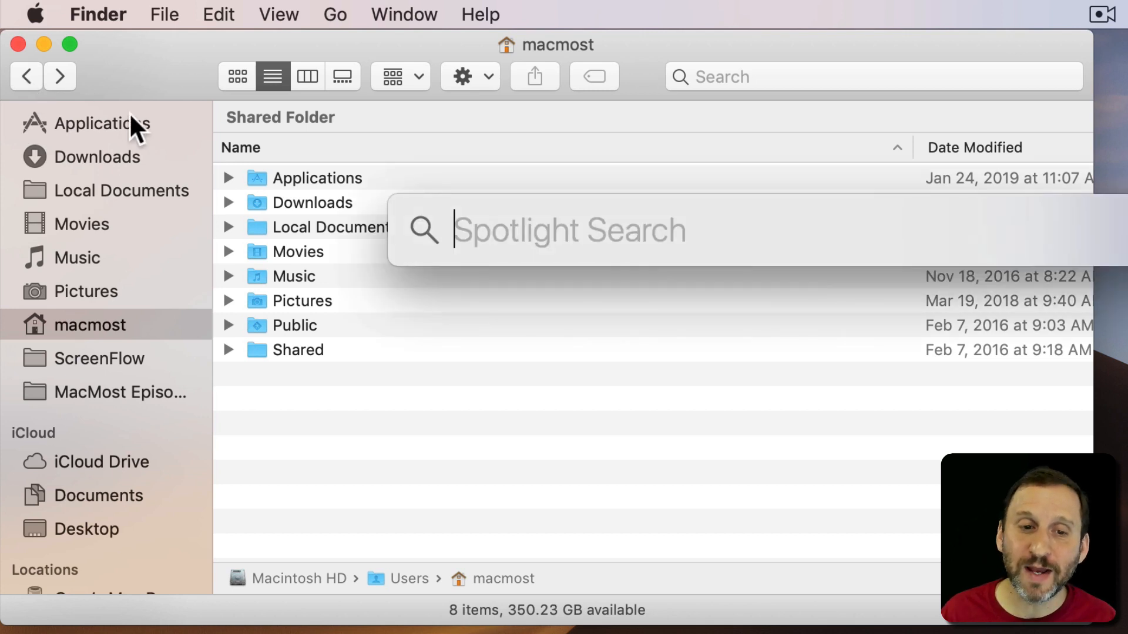
pyautogui.write('milestones')
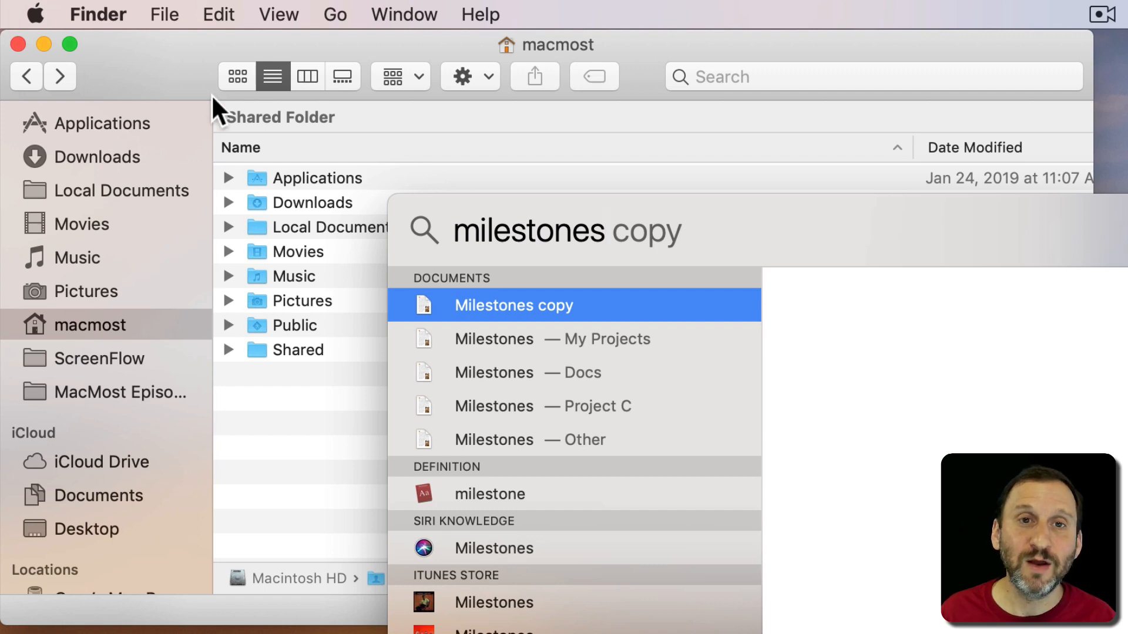
pyautogui.click(37, 14)
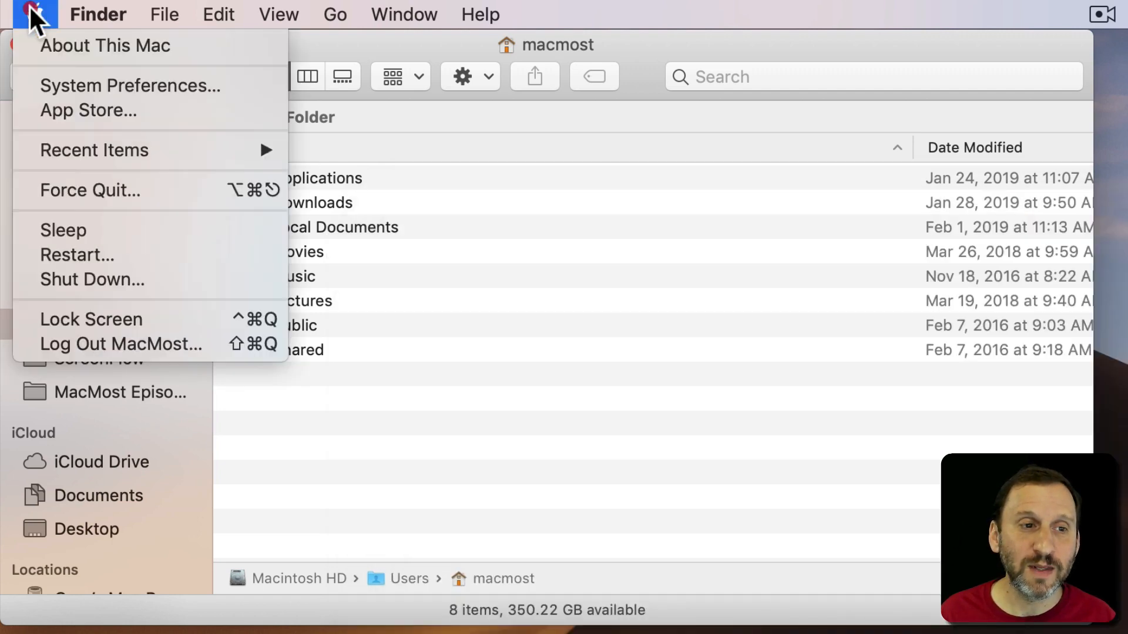
pyautogui.click(130, 86)
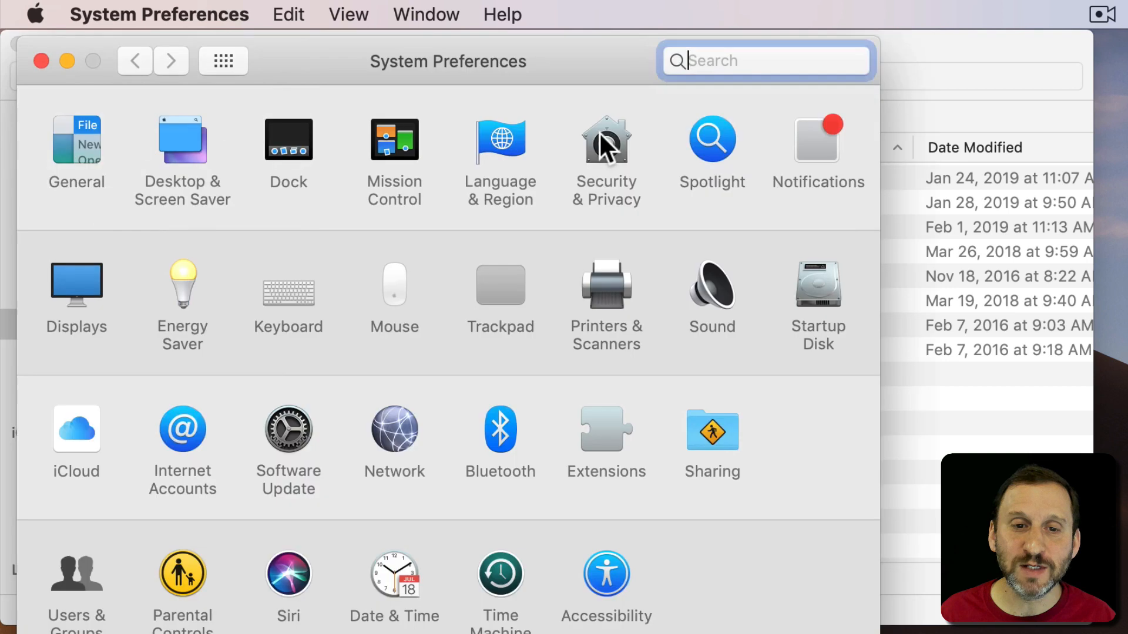
pyautogui.click(712, 140)
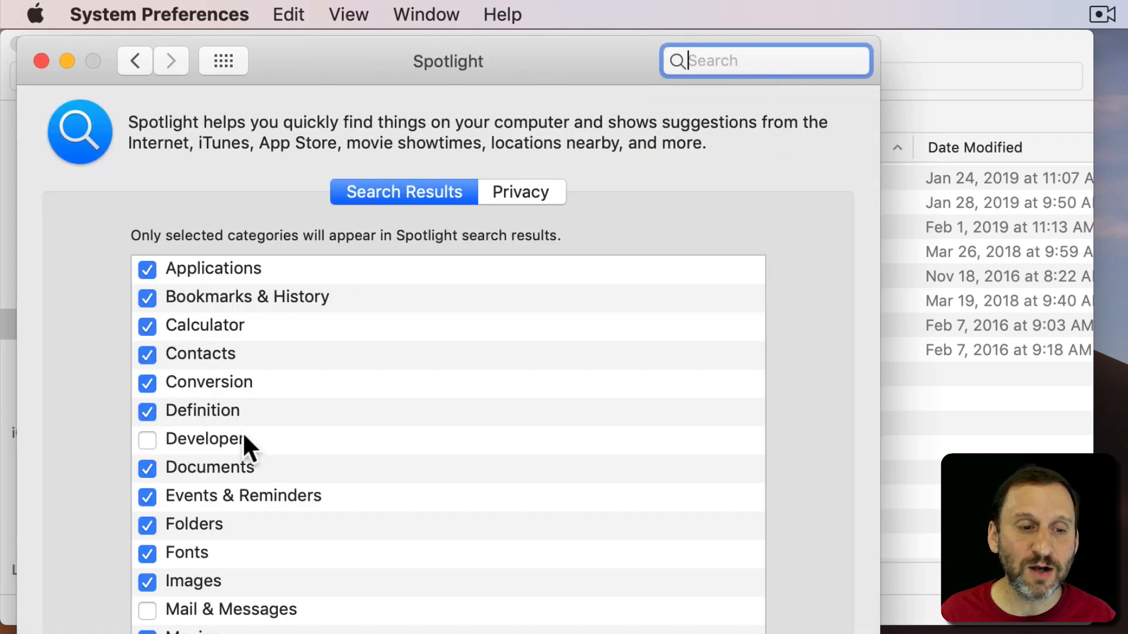
pyautogui.scroll(-3)
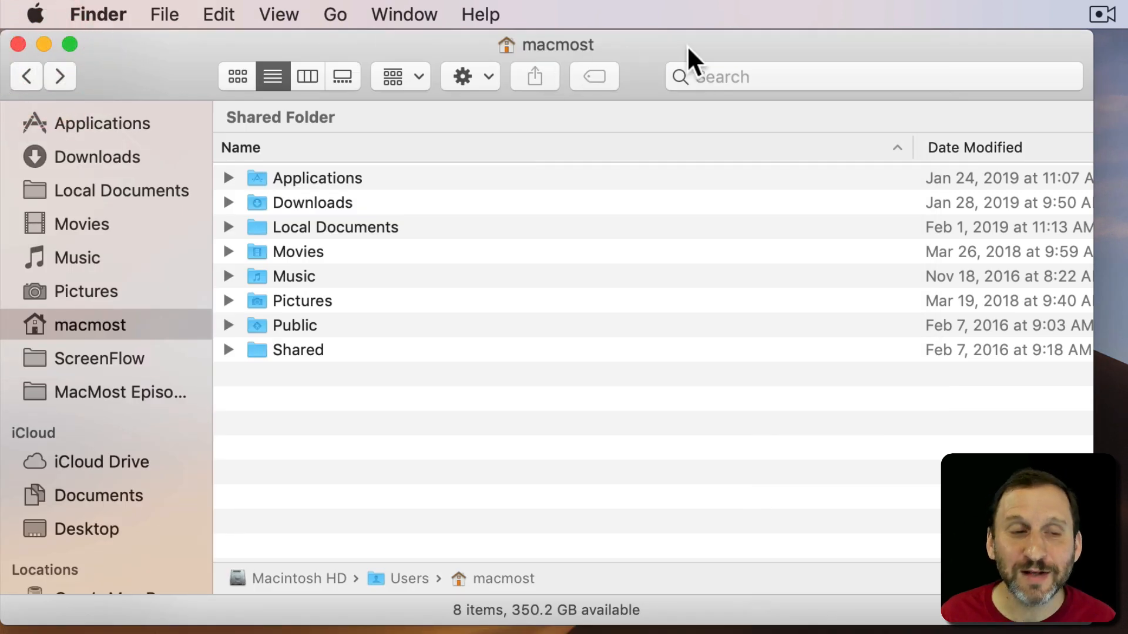
pyautogui.moveTo(151, 103)
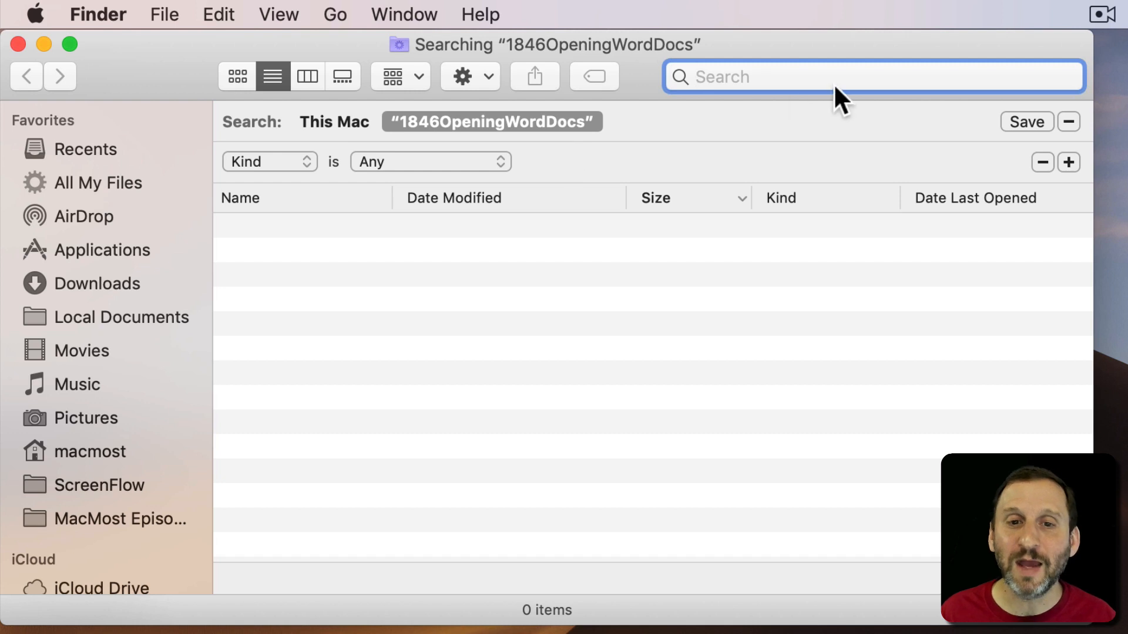
# Switch the new search window's scope to This Mac.
pyautogui.click(334, 123)
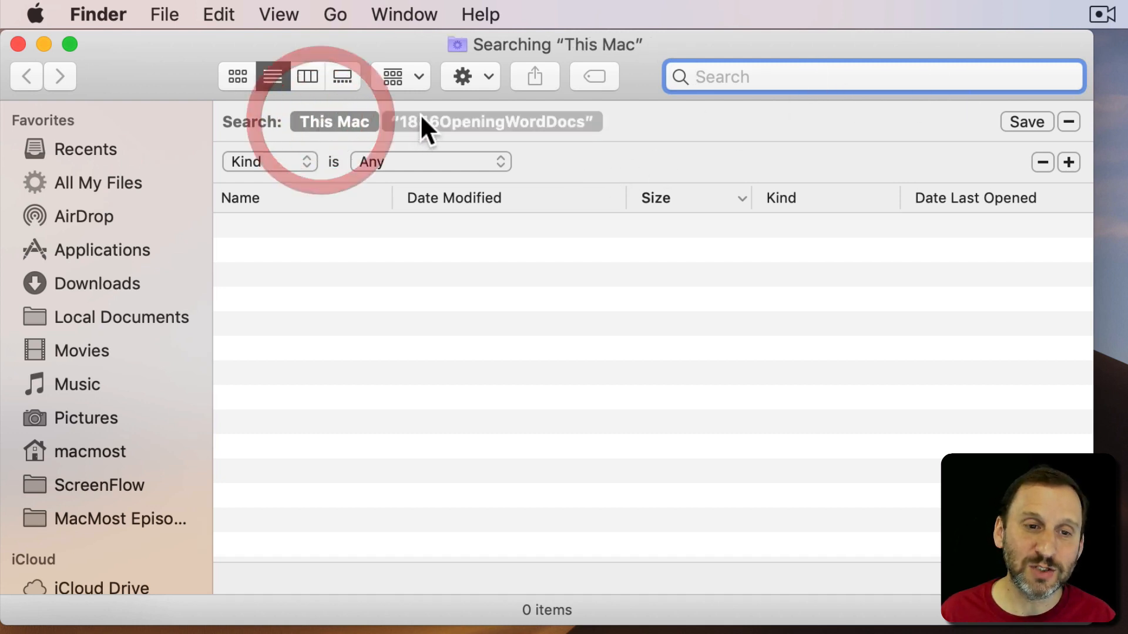